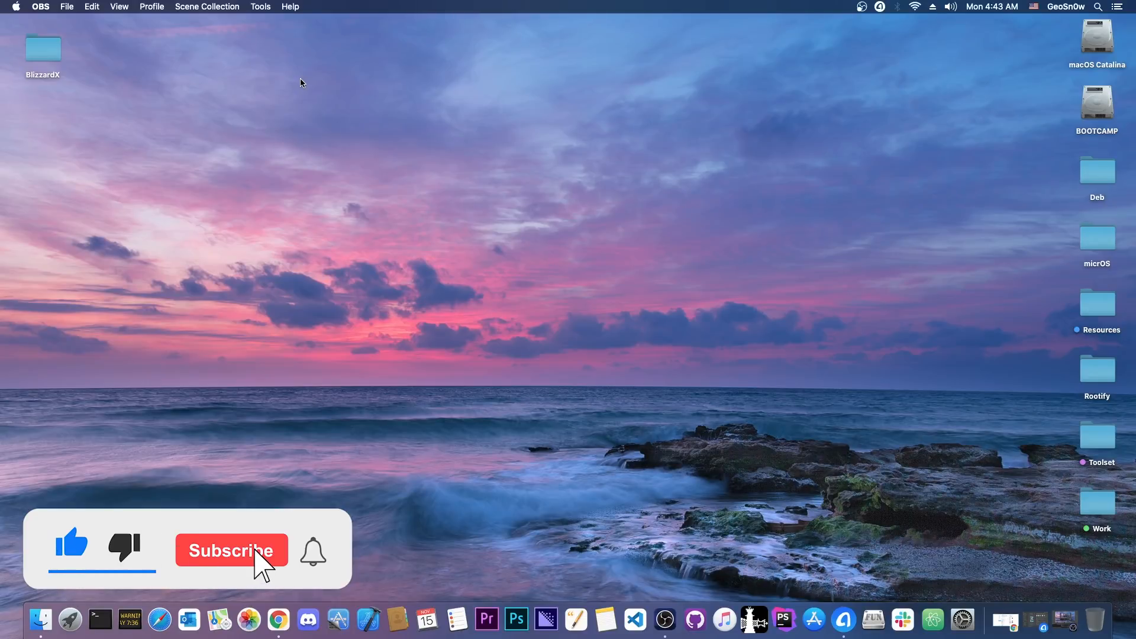
Activate AnyTrans from the Dock over the empty Finder desktop
{"action": "left_click", "coordinate": [231, 550]}
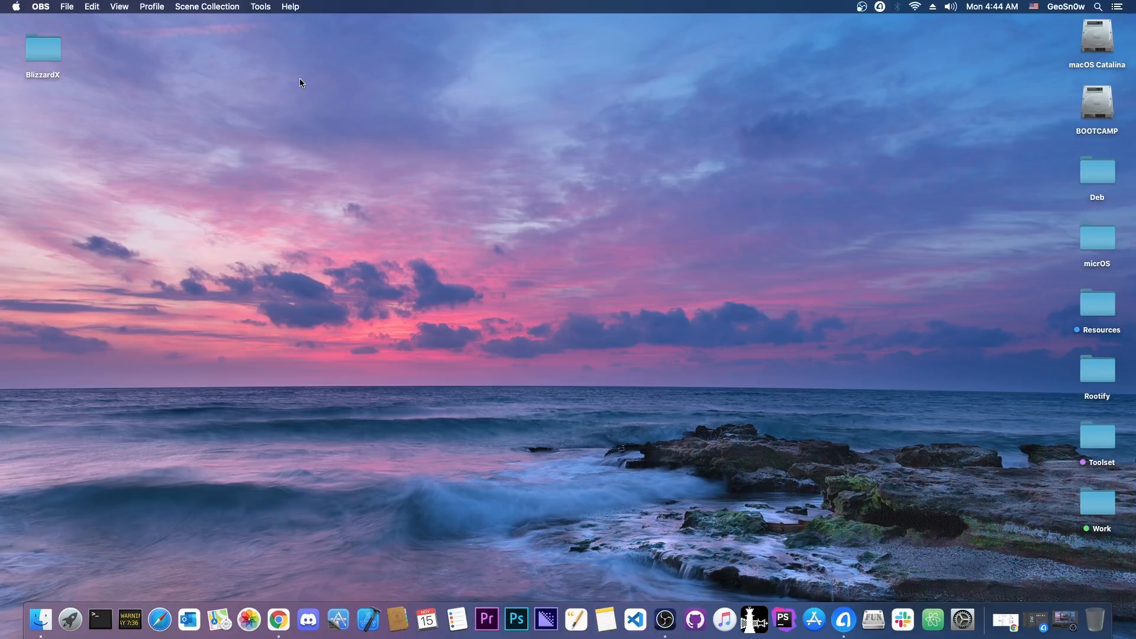
{"action": "left_click", "coordinate": [843, 619]}
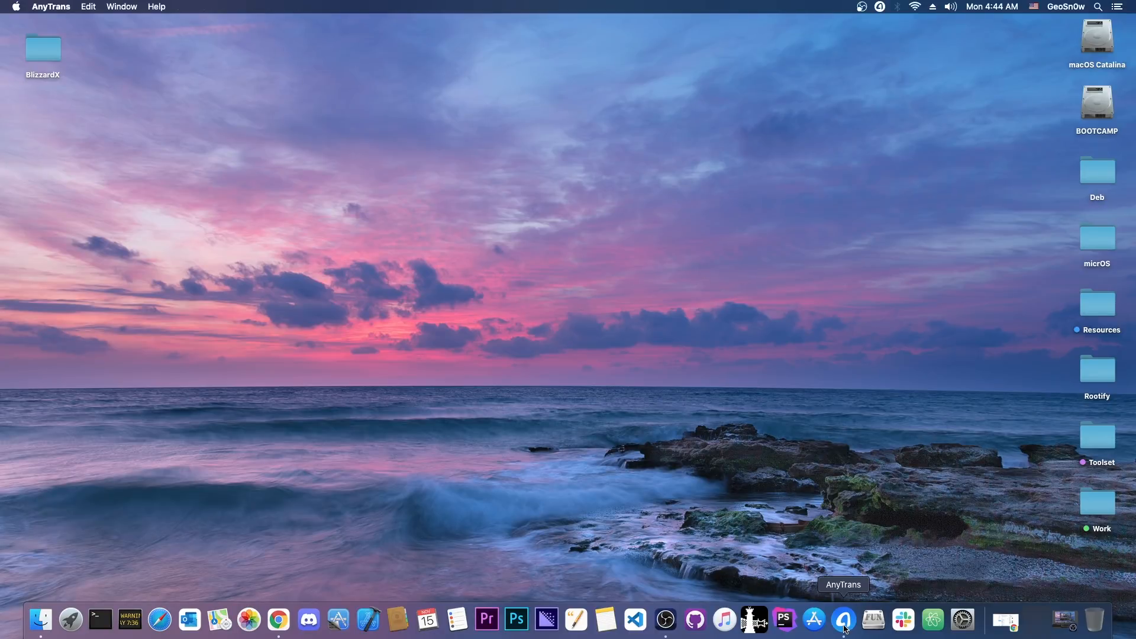
View the Phone Switcher welcome page in AnyTrans, then close its window
{"action": "left_click", "coordinate": [843, 619]}
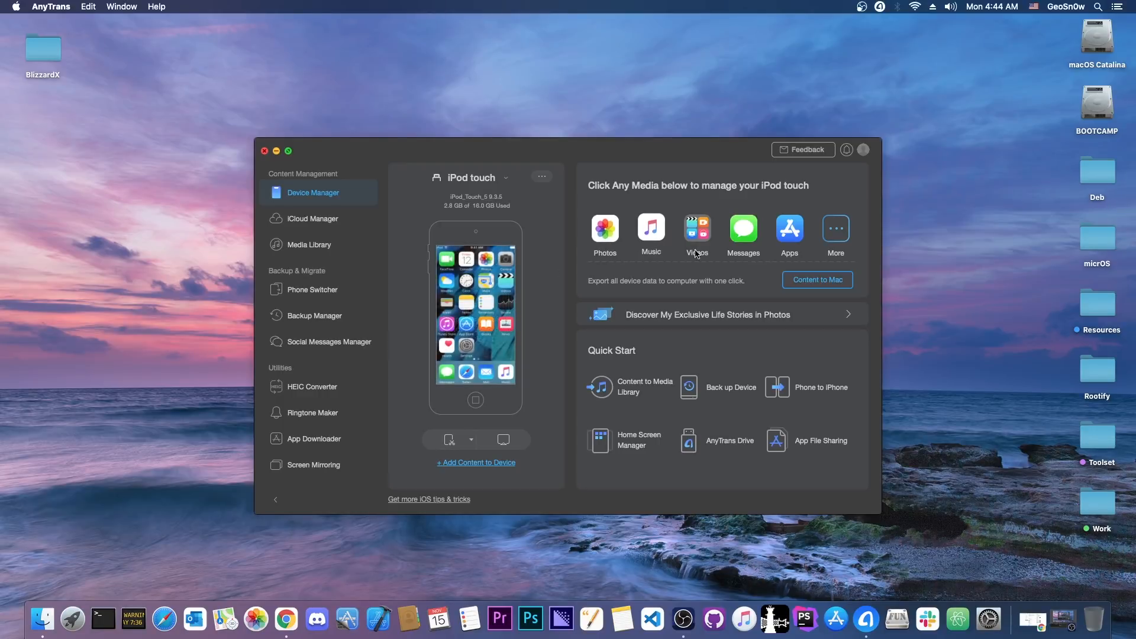
{"action": "left_click", "coordinate": [312, 289]}
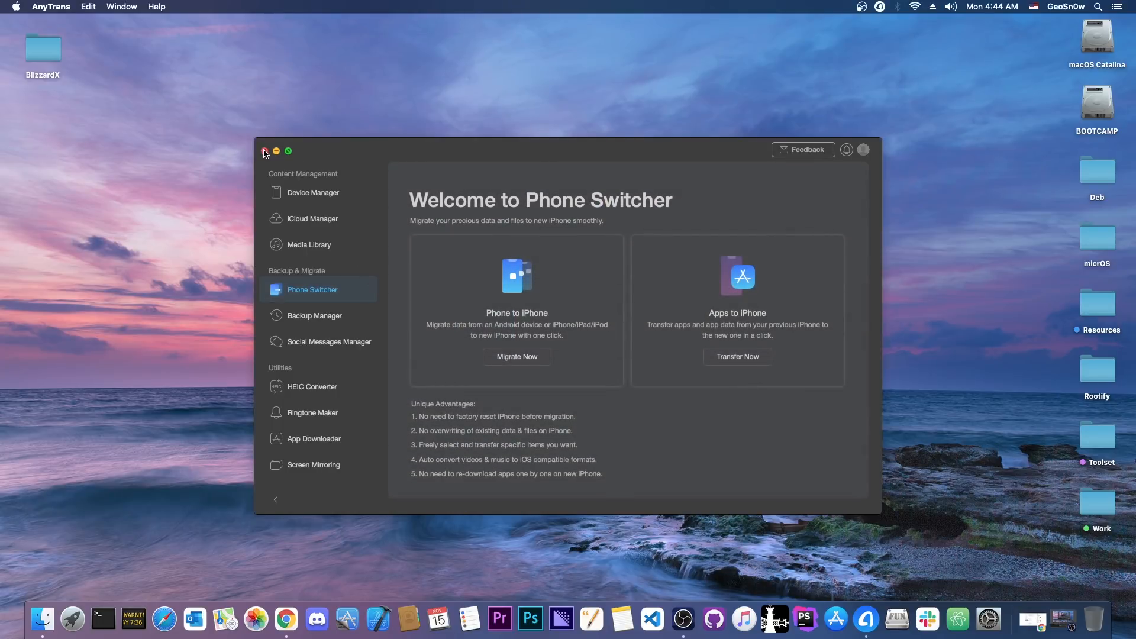
{"action": "left_click", "coordinate": [265, 151]}
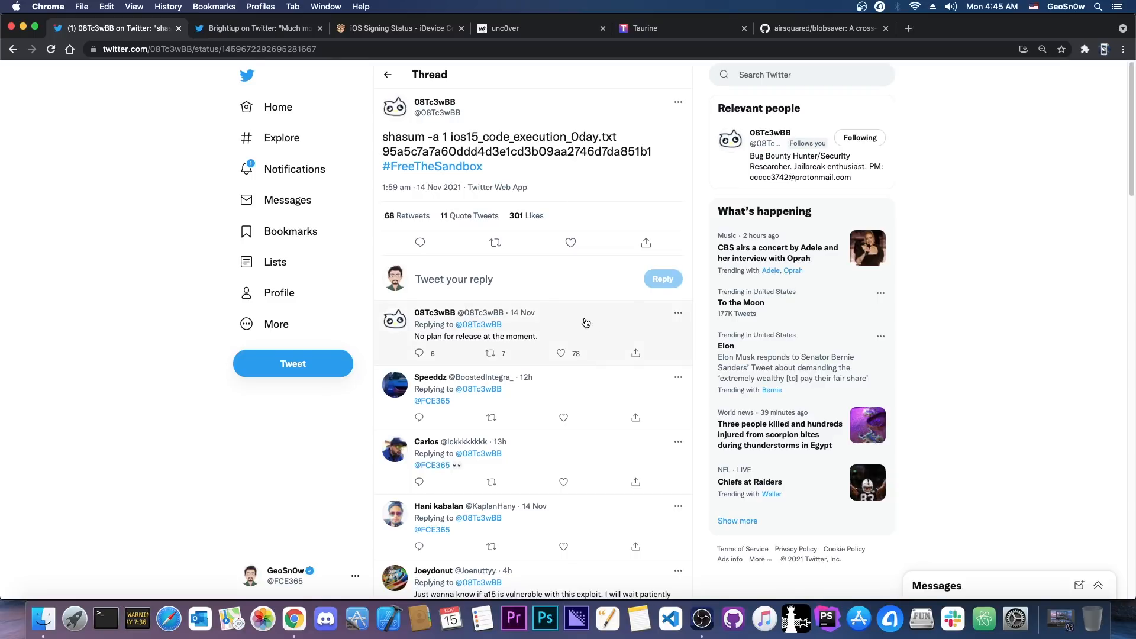
{"action": "left_click", "coordinate": [476, 335]}
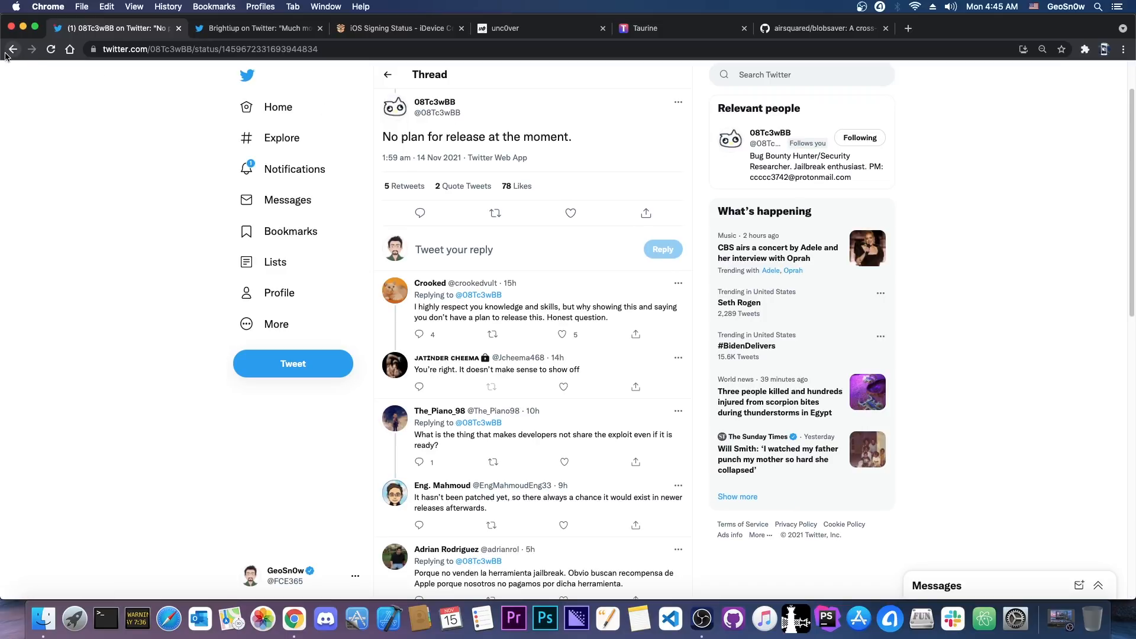
{"action": "left_click", "coordinate": [32, 49]}
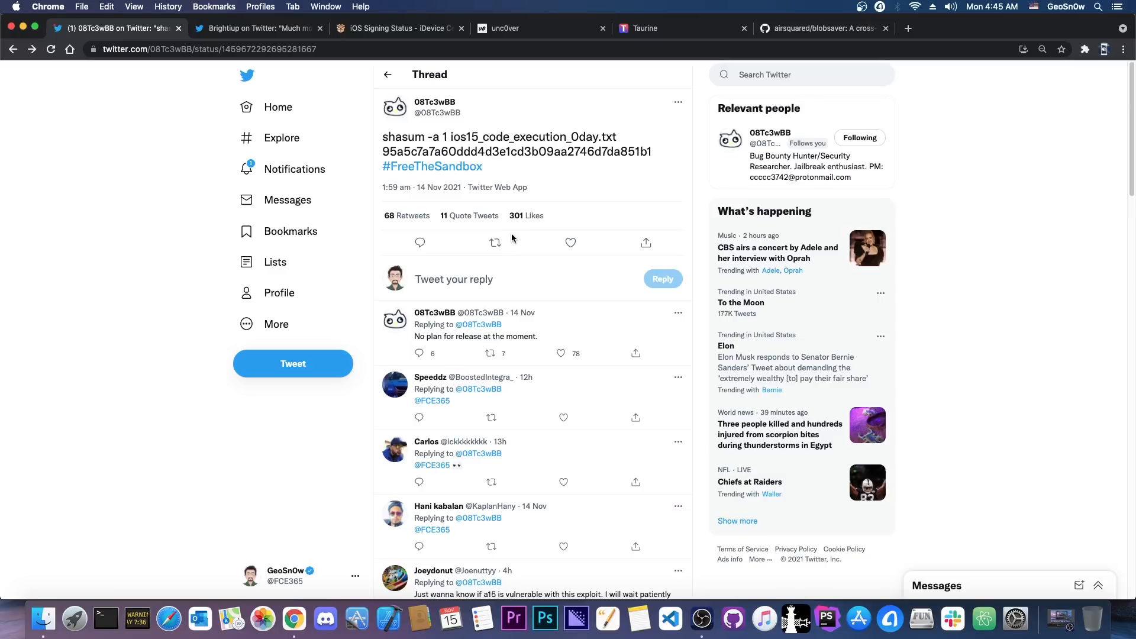
{"action": "mouse_move", "coordinate": [447, 105]}
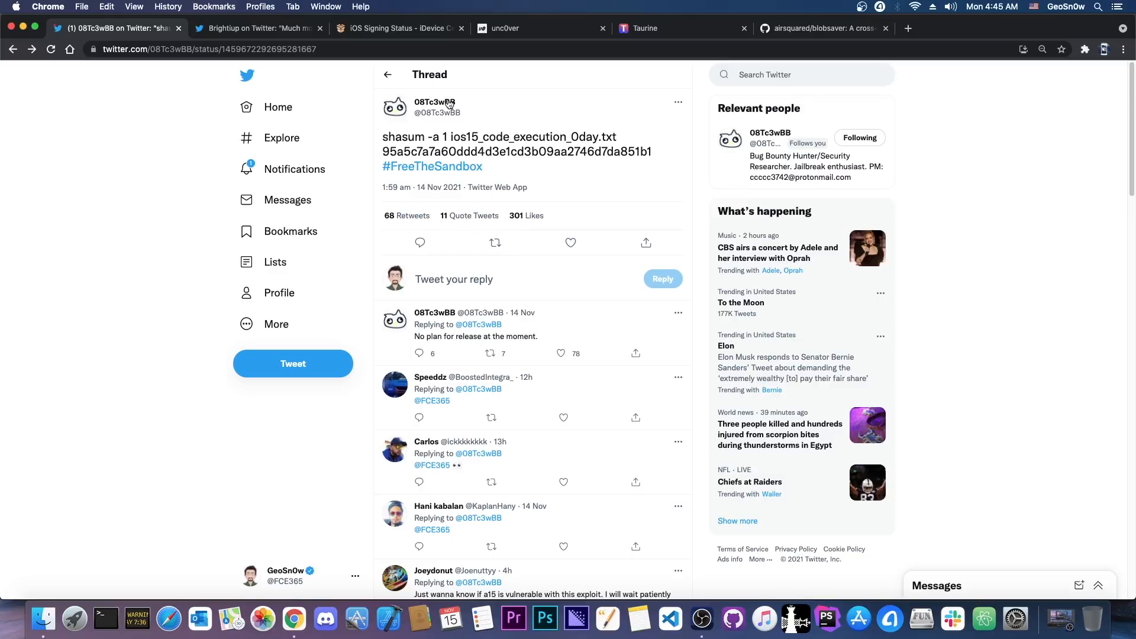
{"action": "mouse_move", "coordinate": [480, 149]}
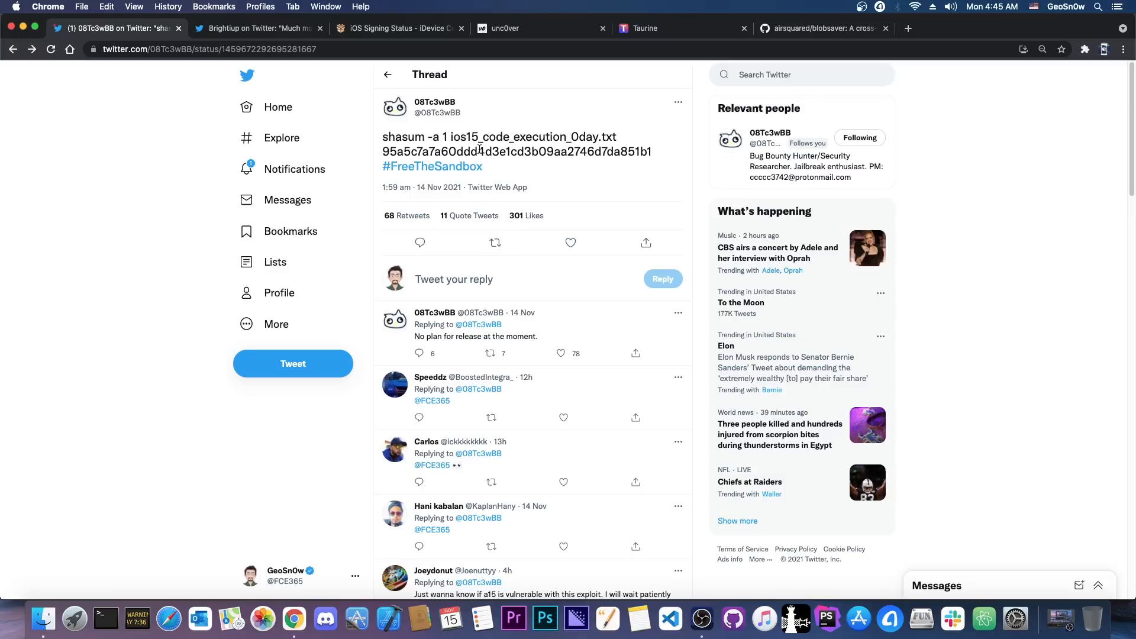
{"action": "left_click", "coordinate": [257, 28]}
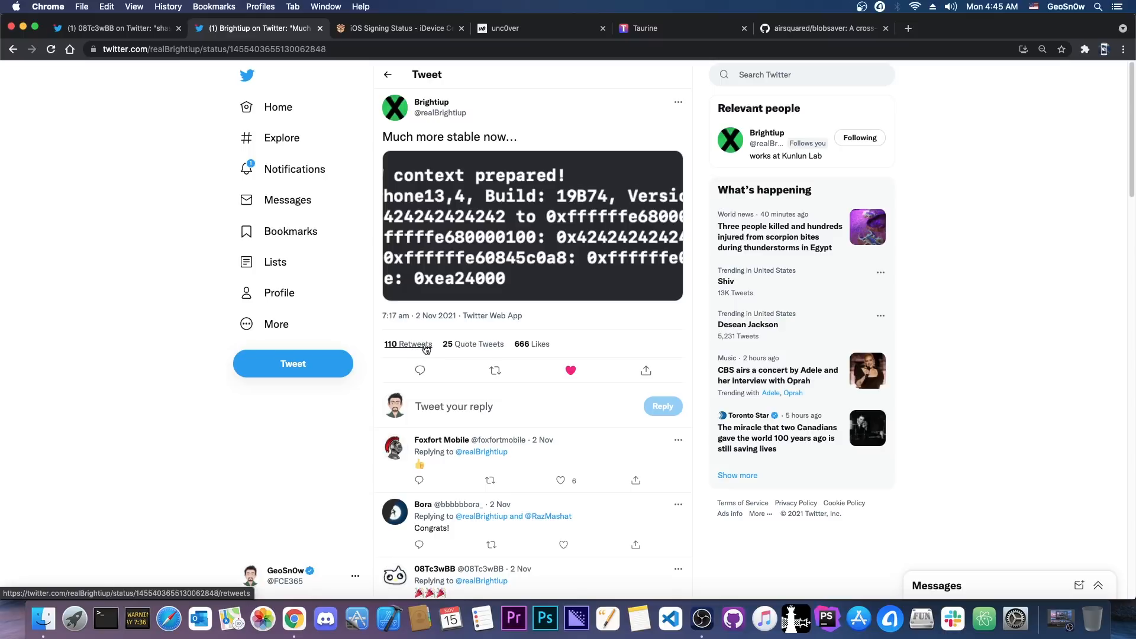
{"action": "mouse_move", "coordinate": [438, 253]}
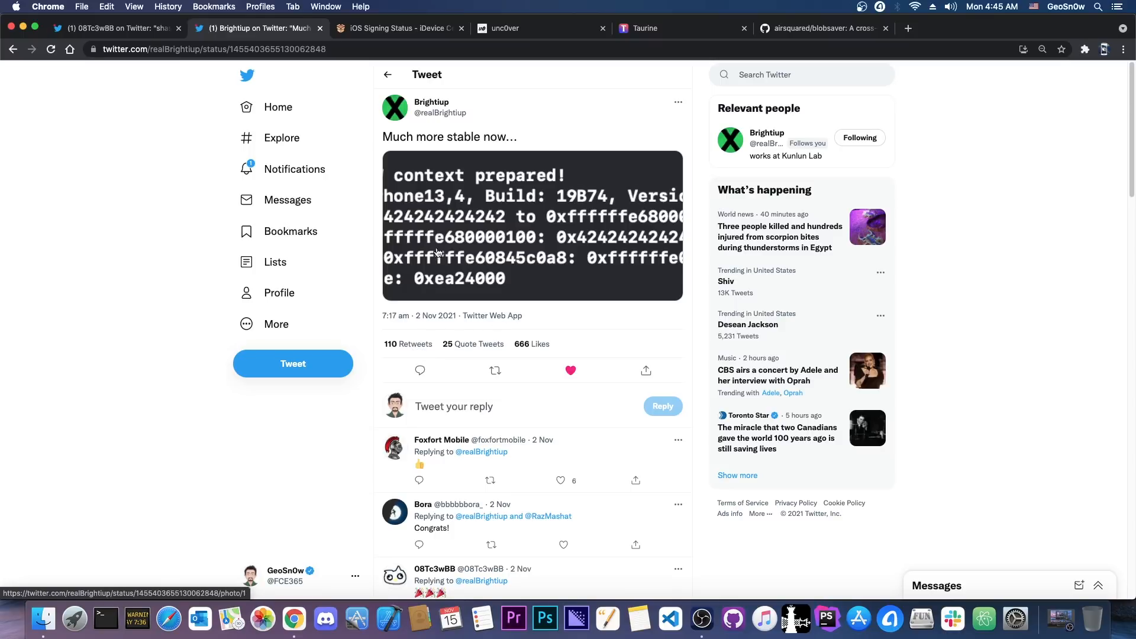
{"action": "left_click", "coordinate": [531, 225]}
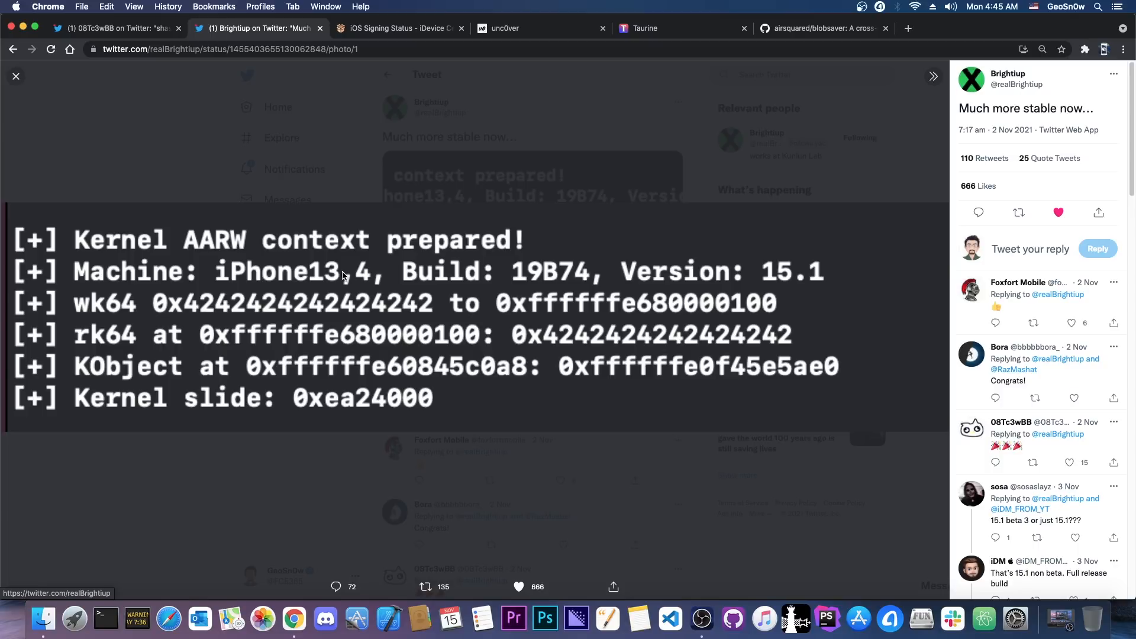
{"action": "mouse_move", "coordinate": [109, 312]}
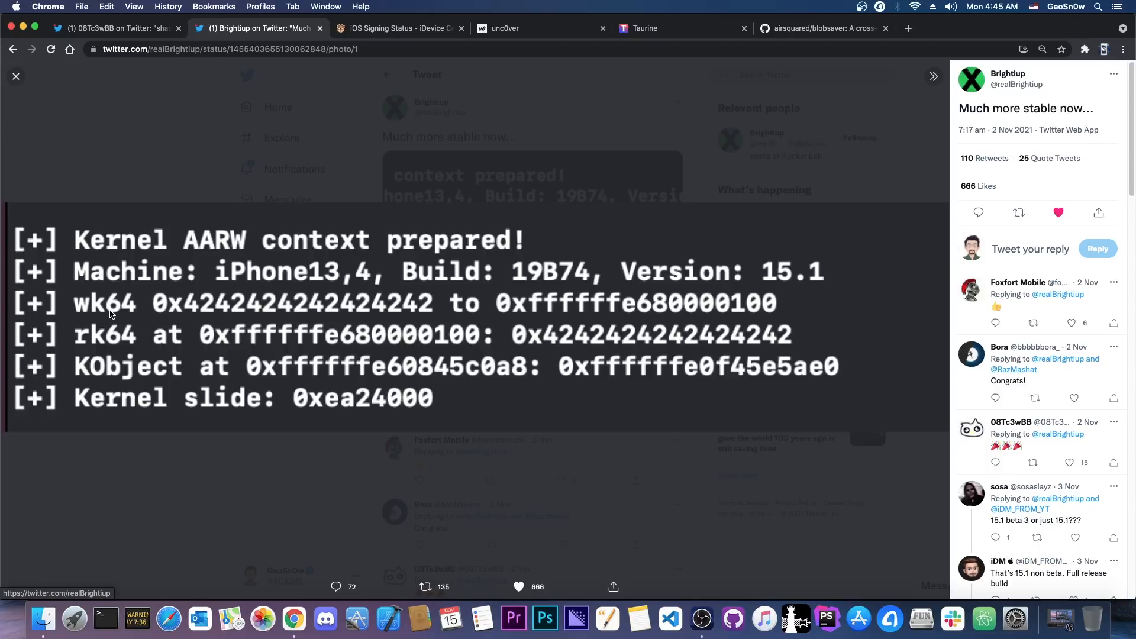
{"action": "mouse_move", "coordinate": [149, 318]}
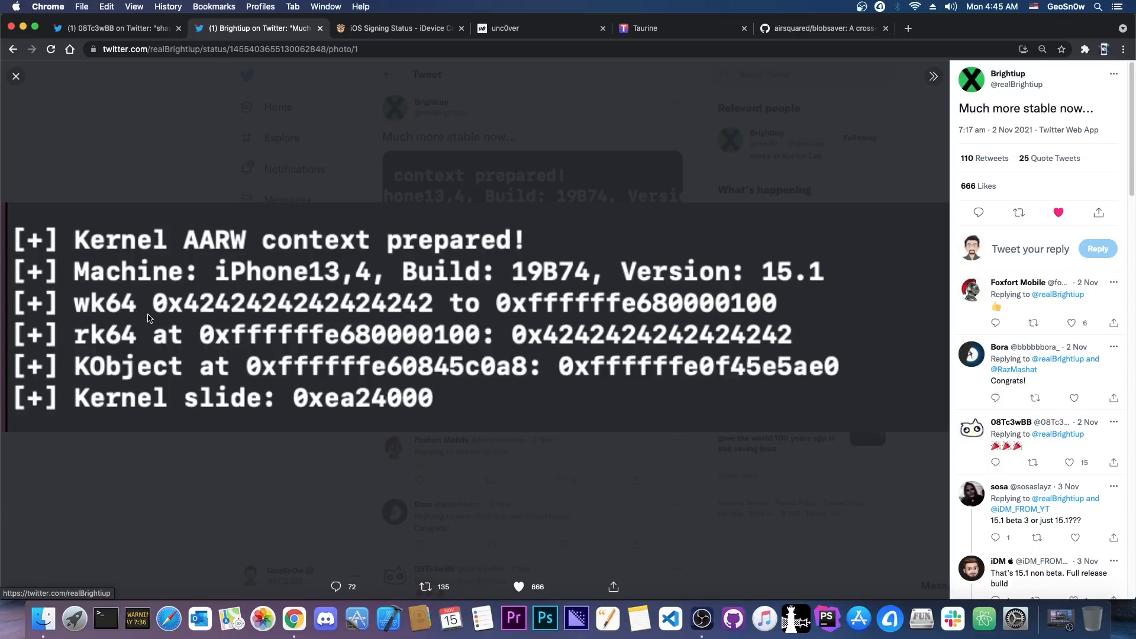
{"action": "mouse_move", "coordinate": [120, 341]}
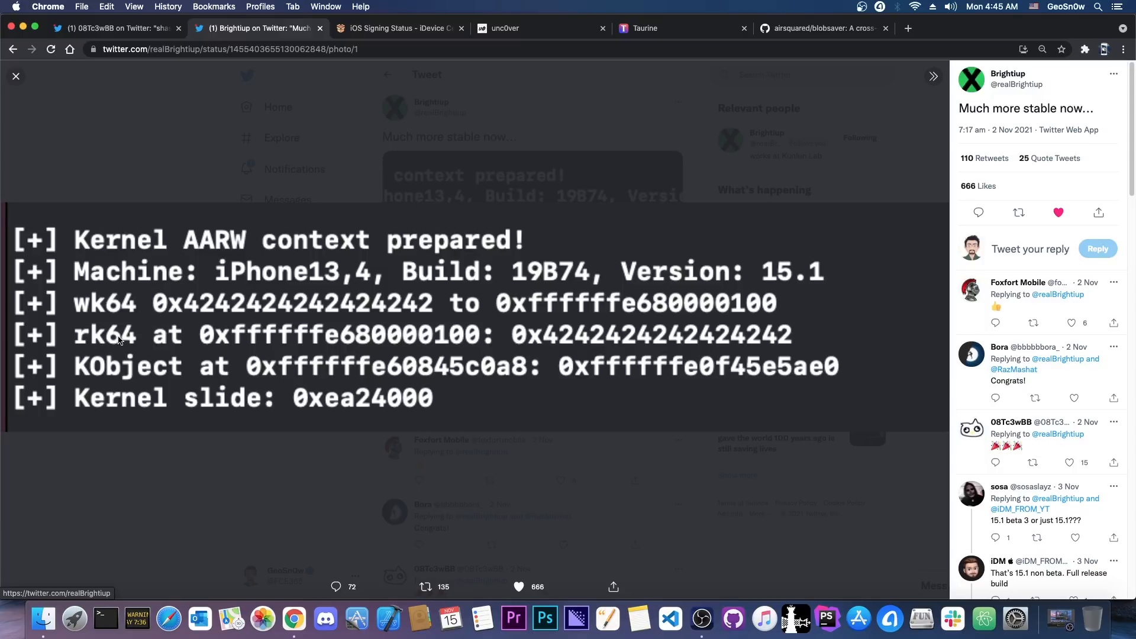
{"action": "mouse_move", "coordinate": [302, 411]}
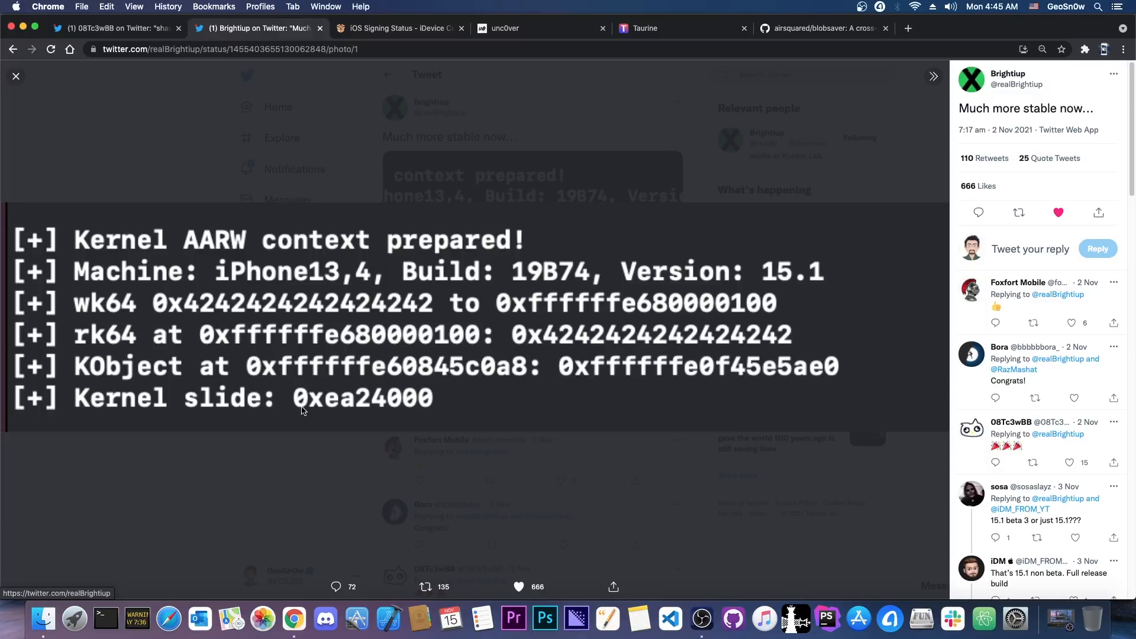
{"action": "mouse_move", "coordinate": [346, 272]}
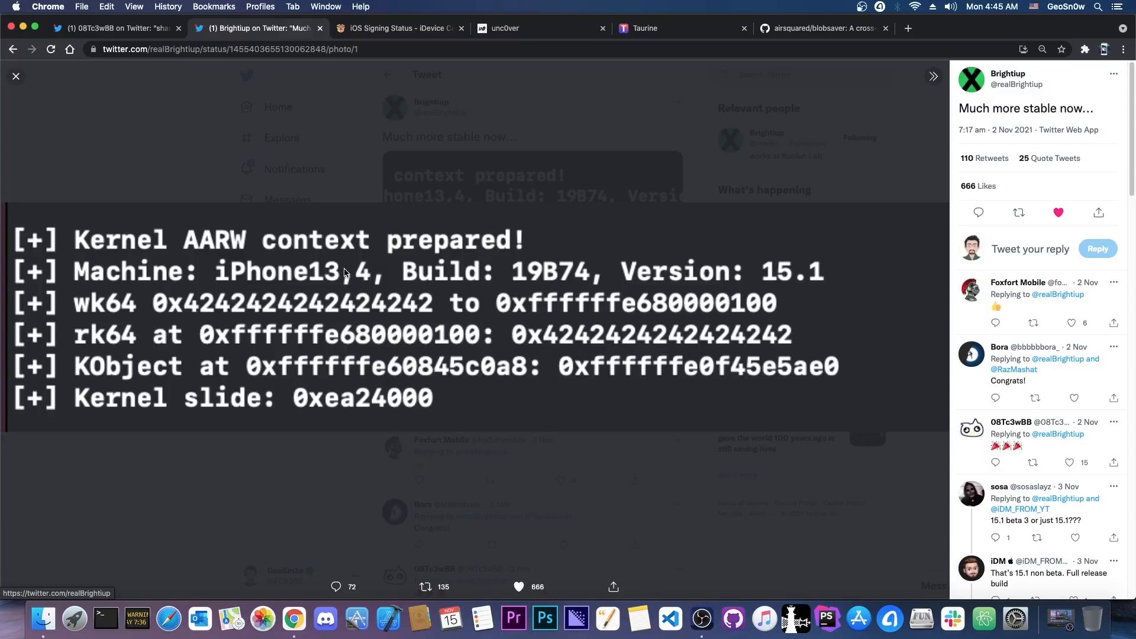
{"action": "left_click", "coordinate": [15, 75]}
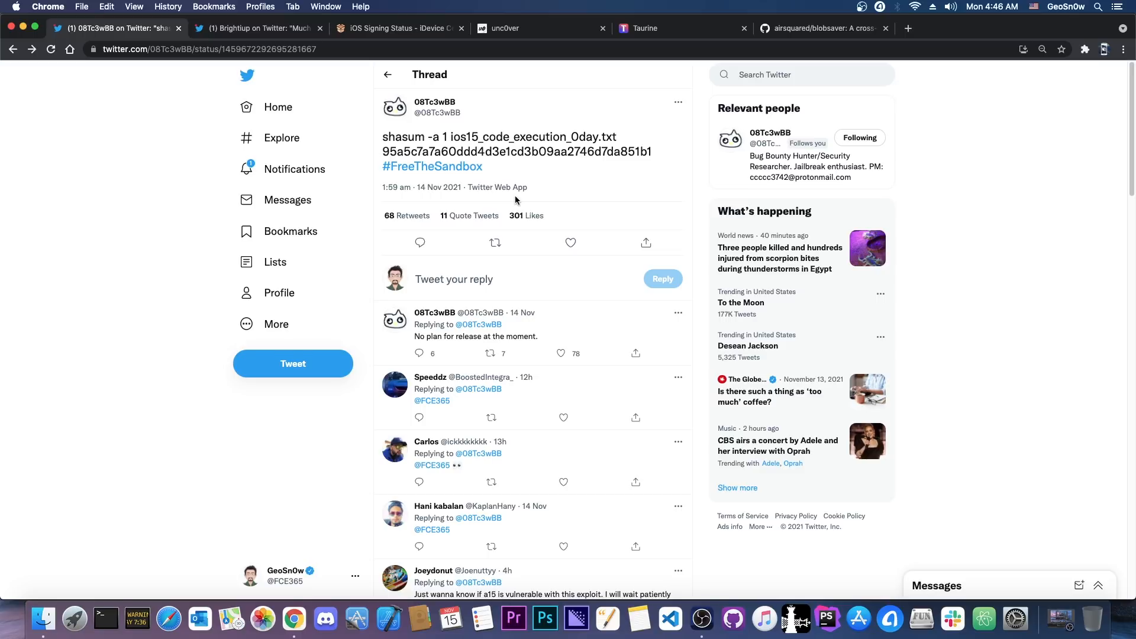
{"action": "mouse_move", "coordinate": [518, 175]}
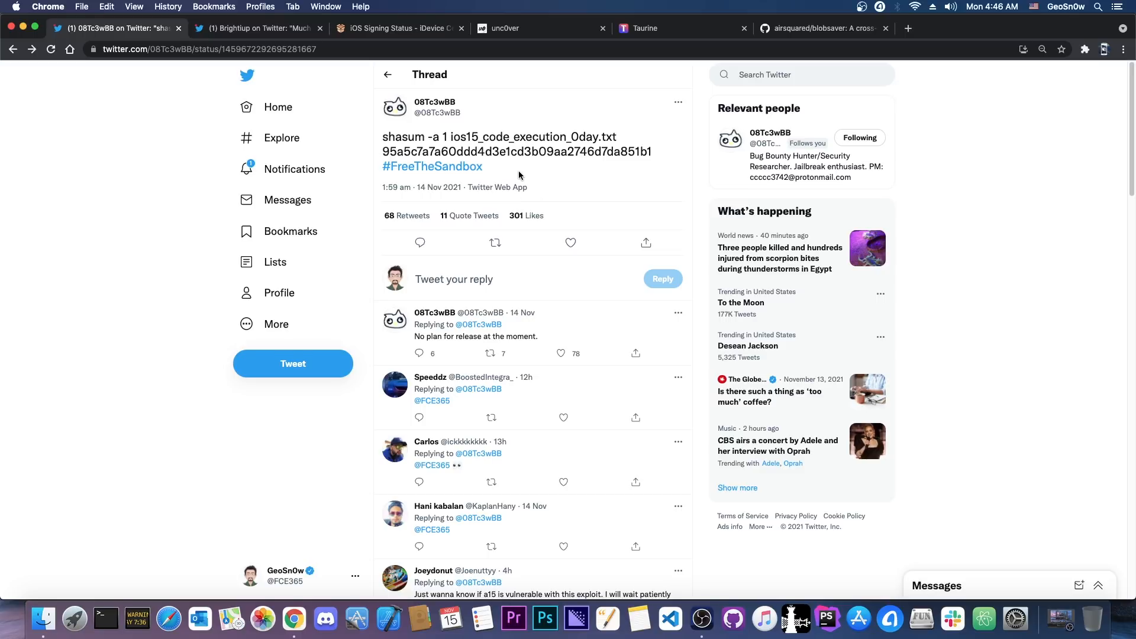
{"action": "left_click", "coordinate": [253, 28]}
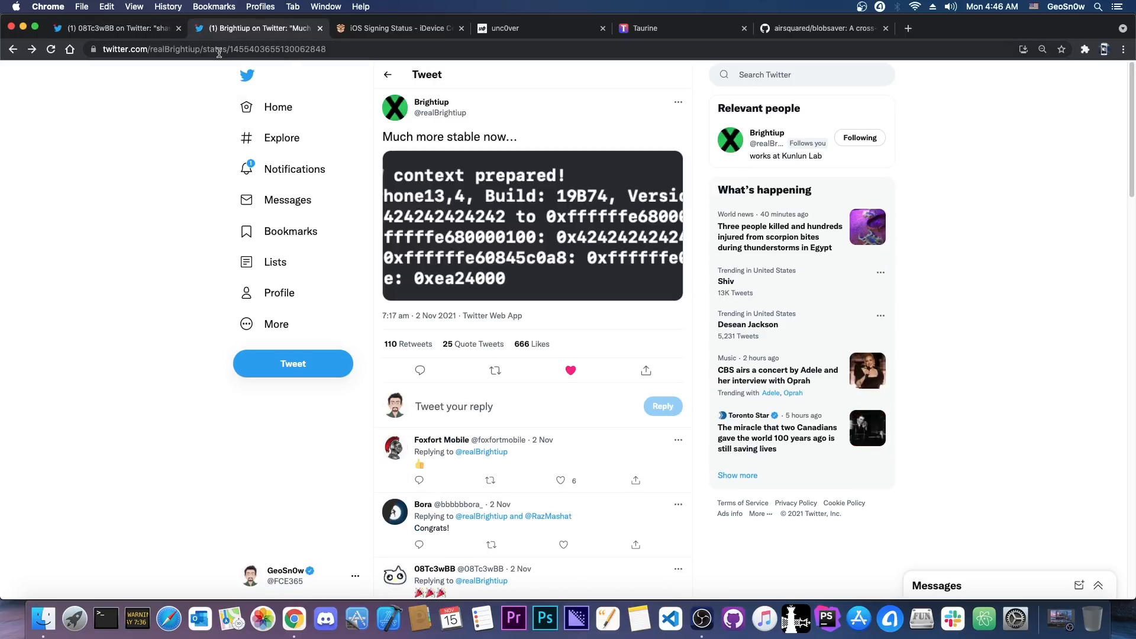
{"action": "left_click", "coordinate": [109, 28]}
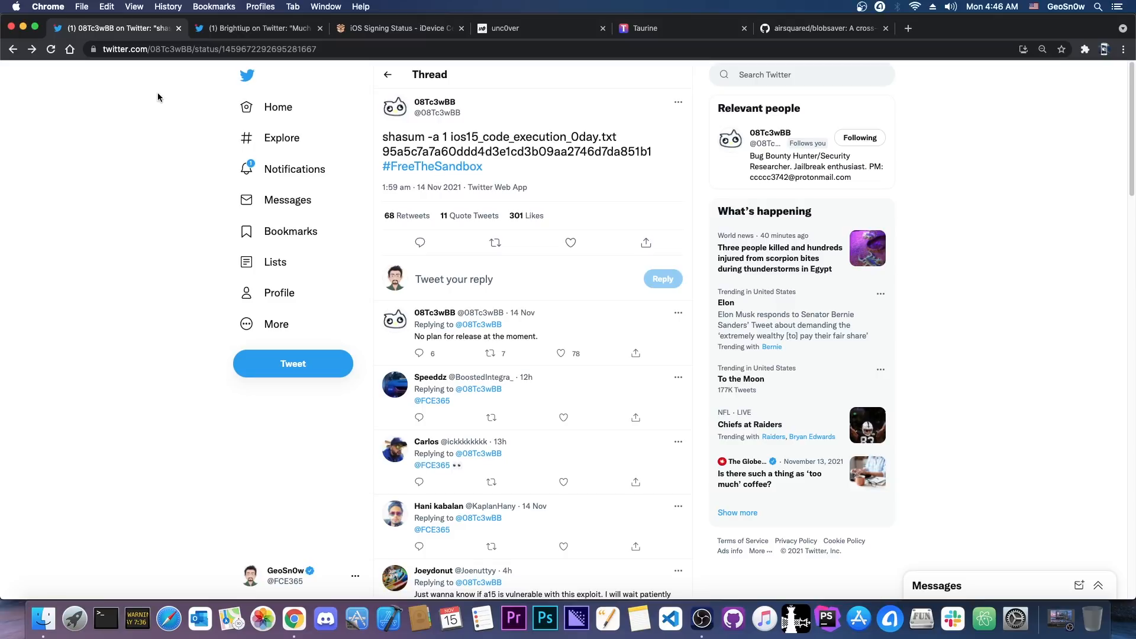
Look up signing status for iPhone 12 Mini (iPhone13,1), showing only iOS 15.1 and betas signed
{"action": "left_click", "coordinate": [398, 29]}
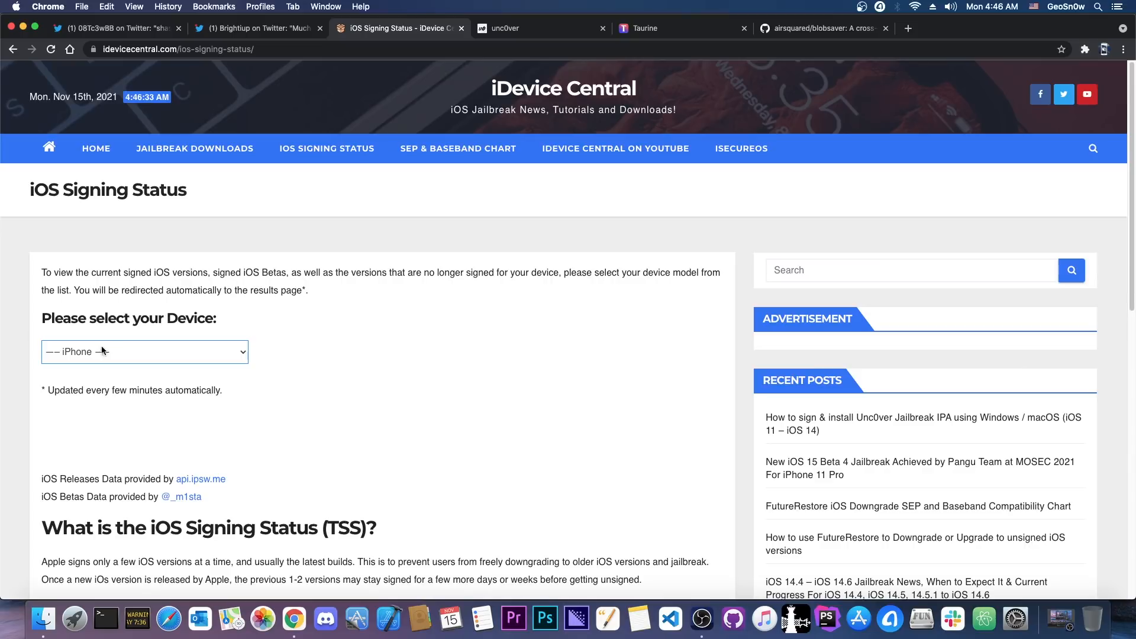
{"action": "left_click", "coordinate": [144, 352]}
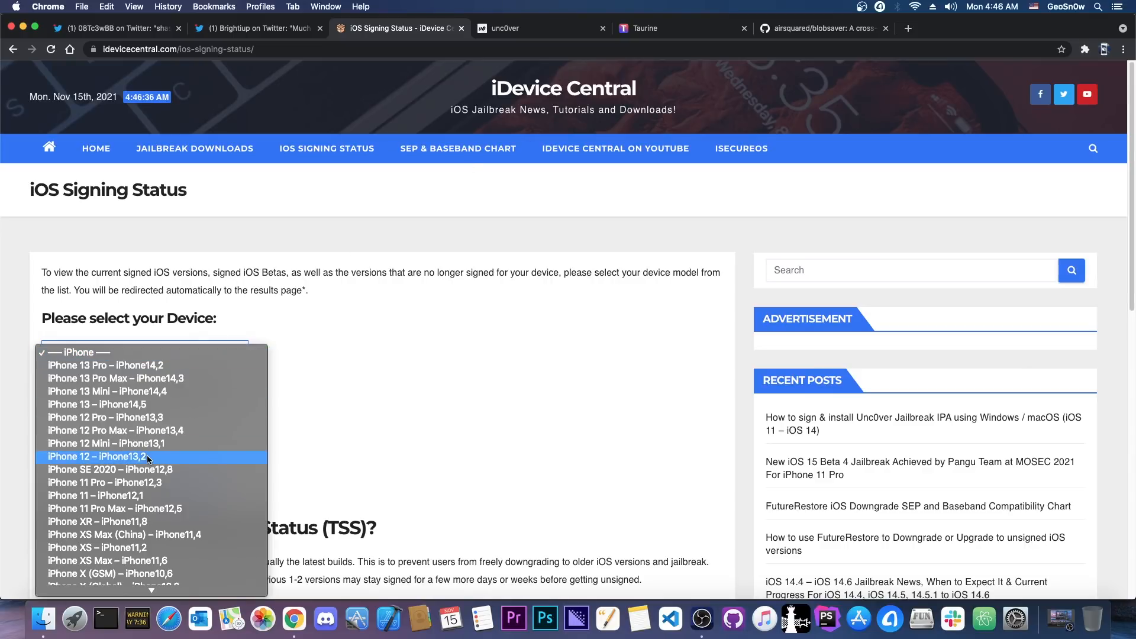
{"action": "left_click", "coordinate": [106, 443]}
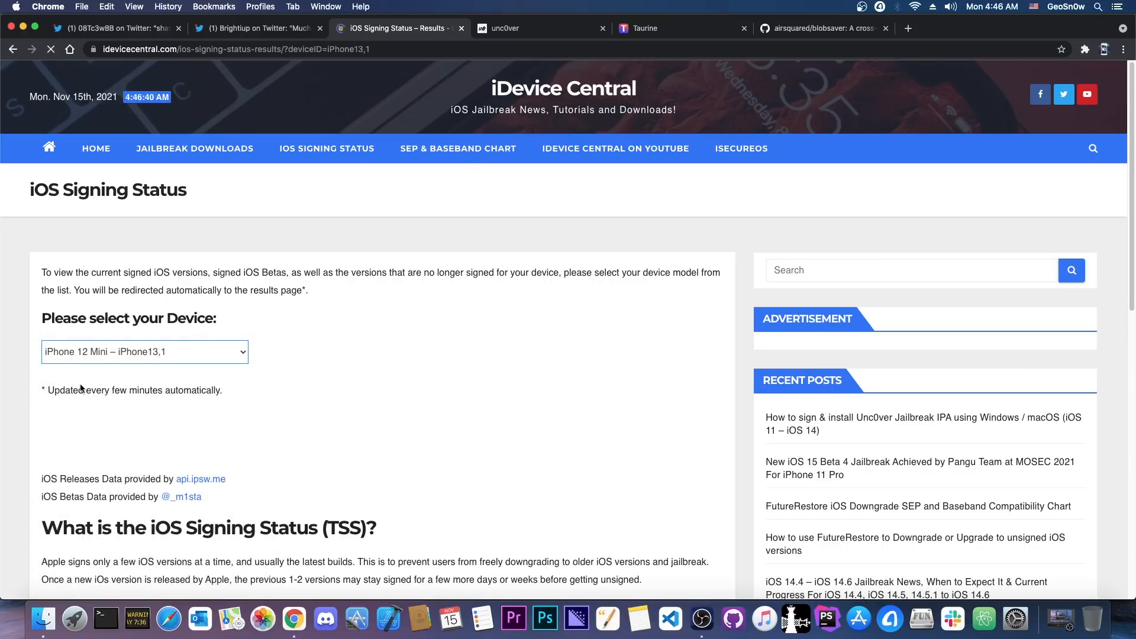
{"action": "left_click", "coordinate": [144, 352]}
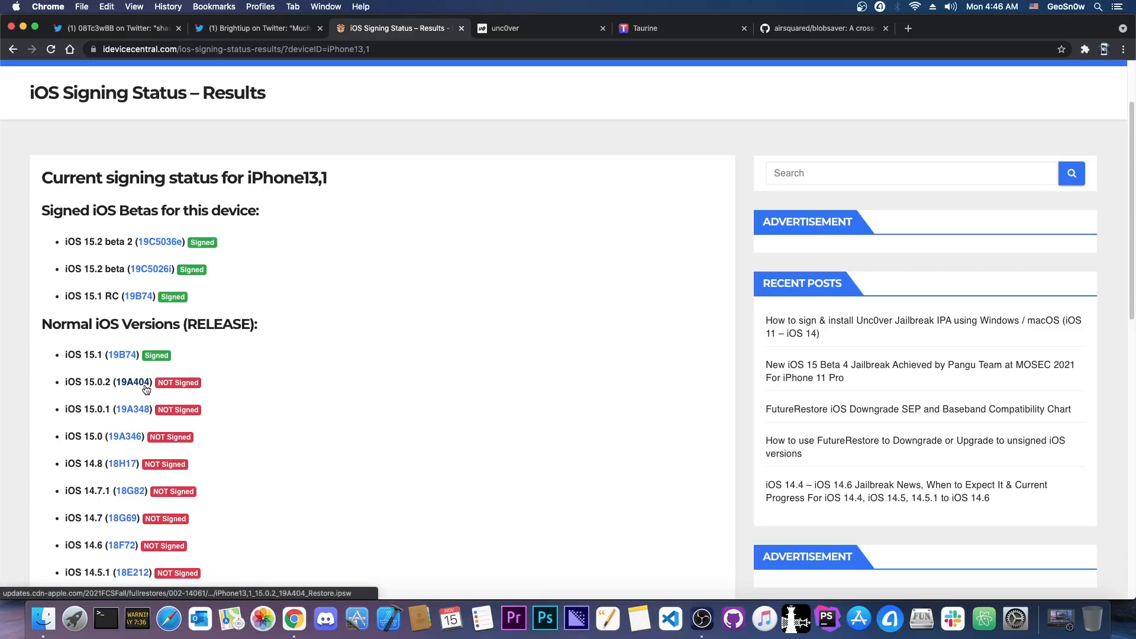
{"action": "scroll", "scroll_direction": "down", "scroll_amount": 3}
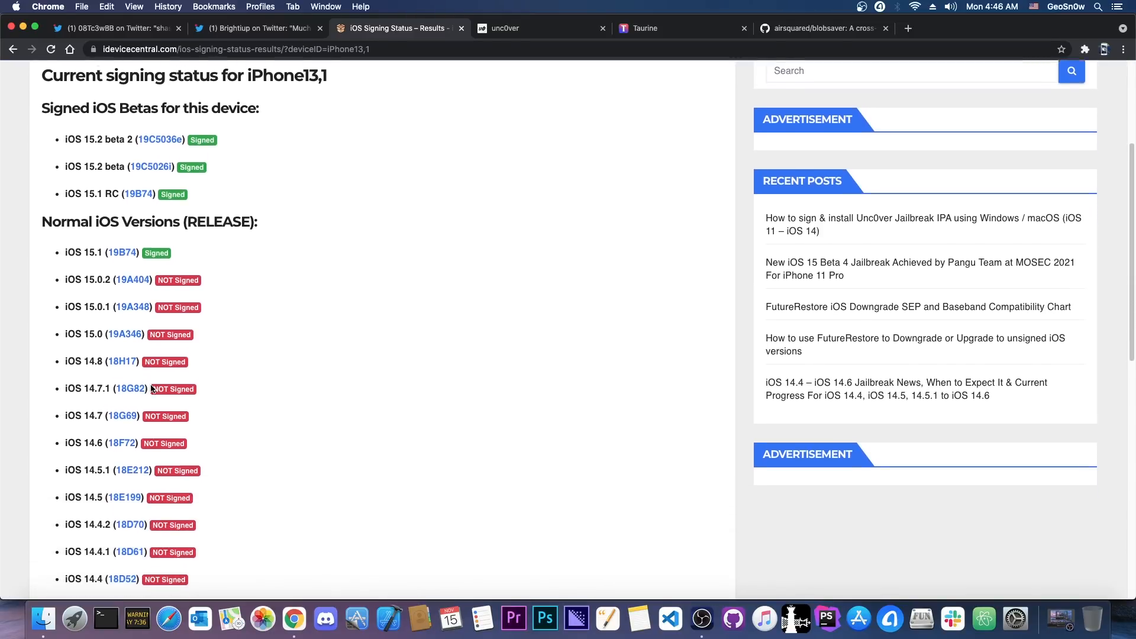
{"action": "scroll", "scroll_direction": "down", "scroll_amount": 3}
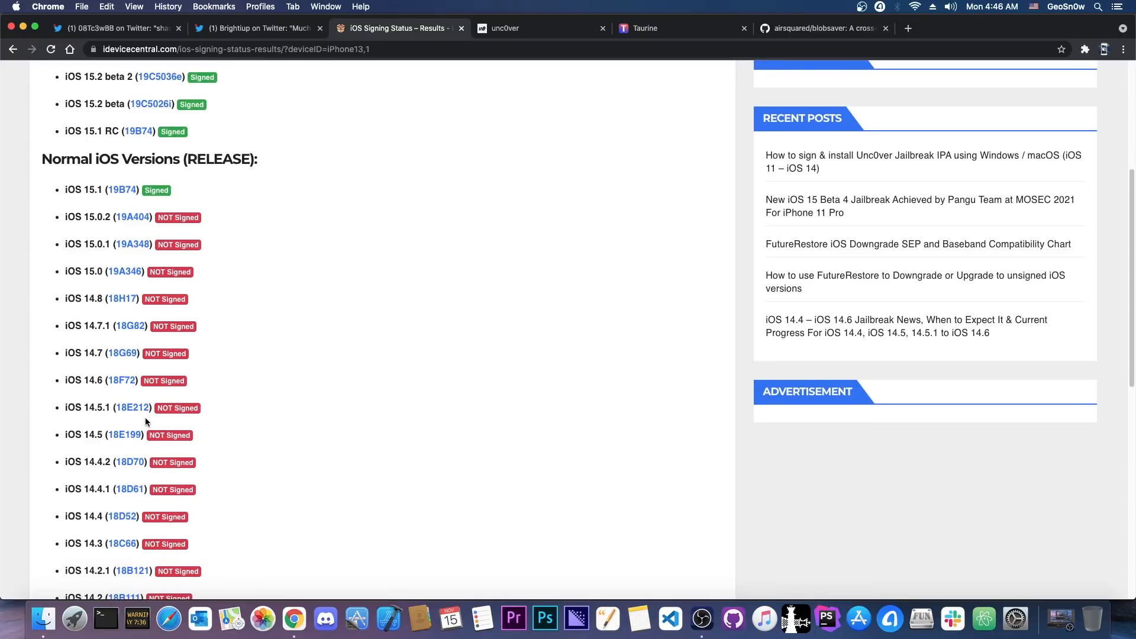
{"action": "mouse_move", "coordinate": [130, 325]}
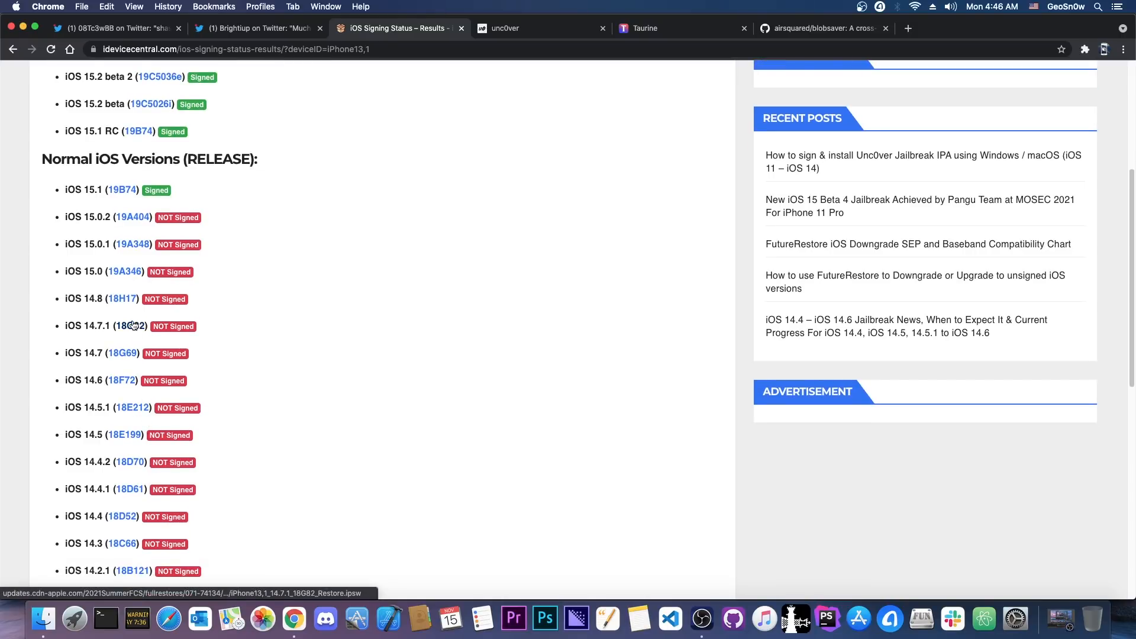
Compare the shasum zero-day thread with the iPhone13,1 results, ending on the thread
{"action": "left_click", "coordinate": [116, 28]}
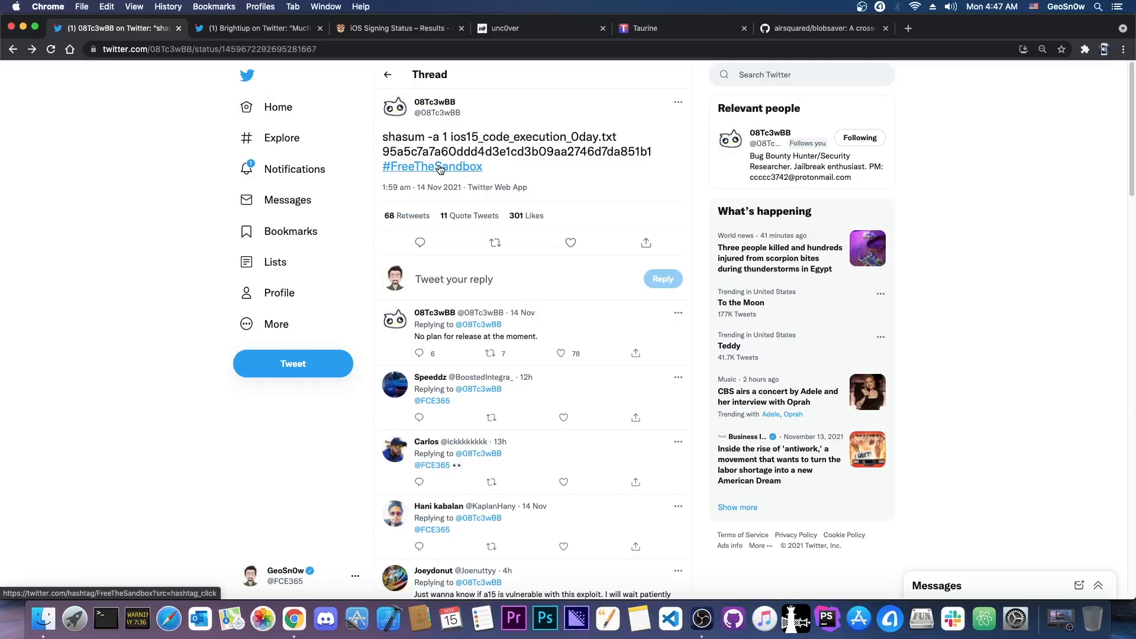
{"action": "mouse_move", "coordinate": [419, 24]}
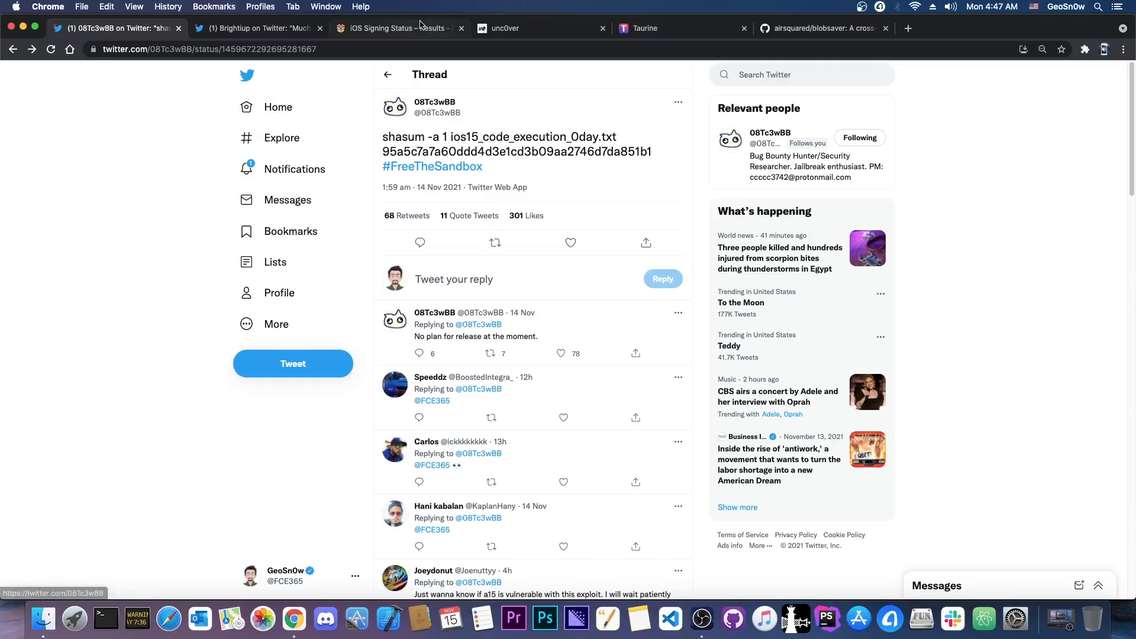
{"action": "left_click", "coordinate": [395, 28]}
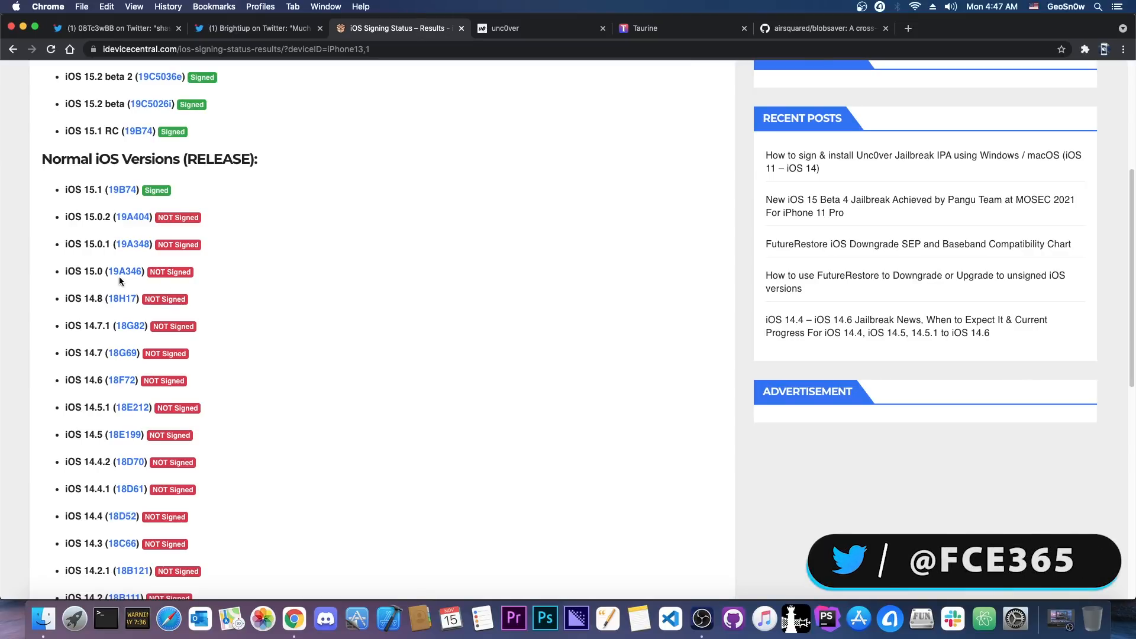
{"action": "mouse_move", "coordinate": [207, 276]}
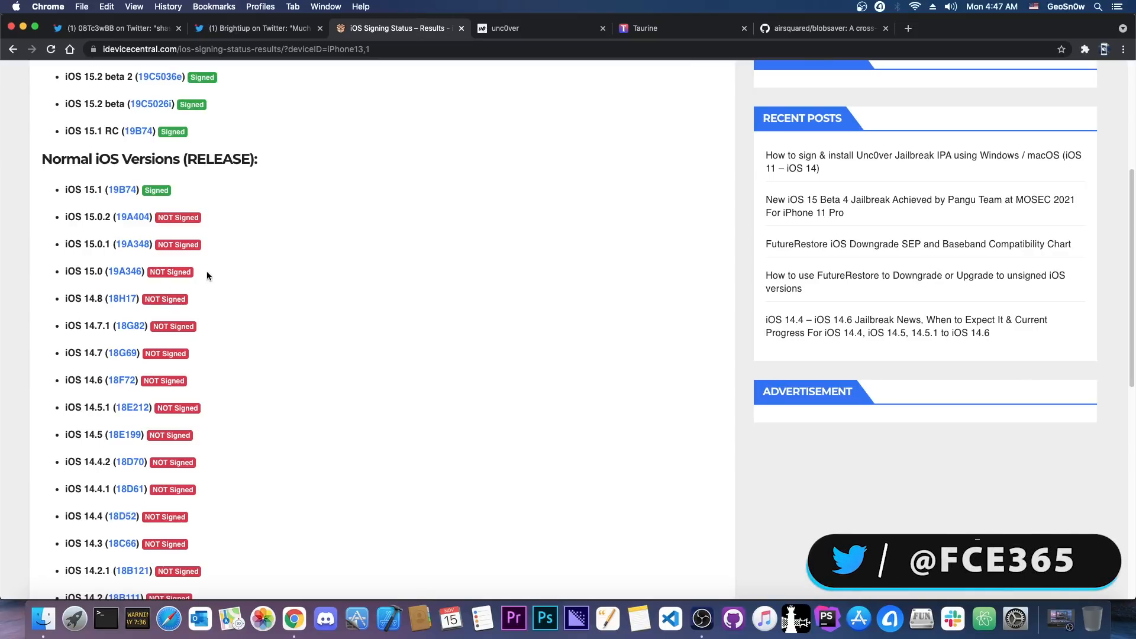
{"action": "scroll", "scroll_direction": "up", "scroll_amount": 3}
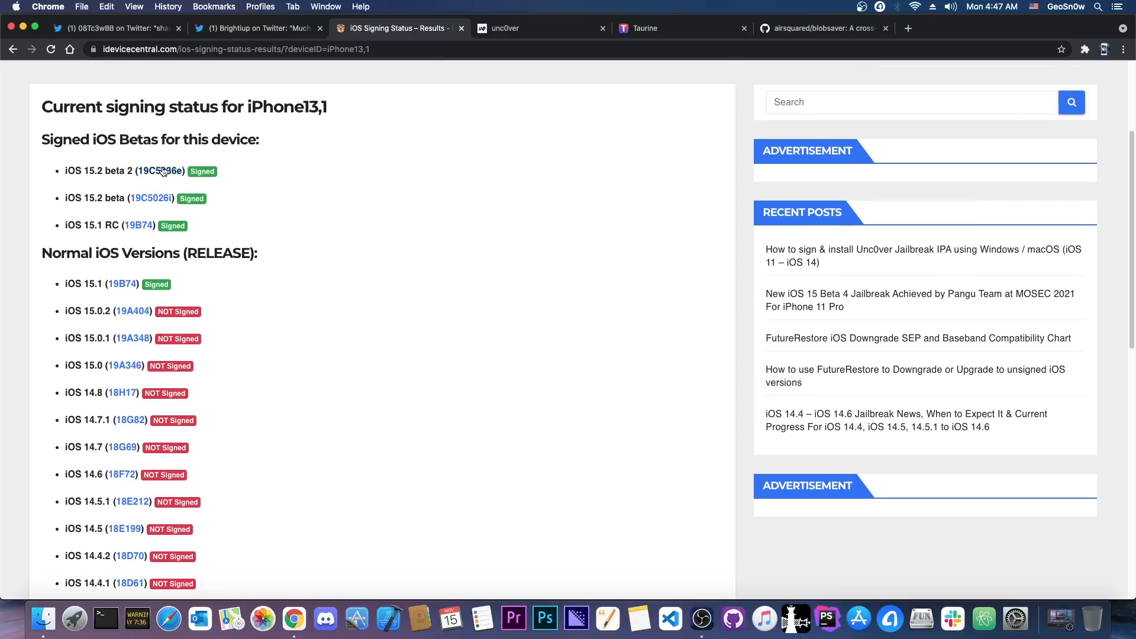
{"action": "left_click", "coordinate": [116, 28]}
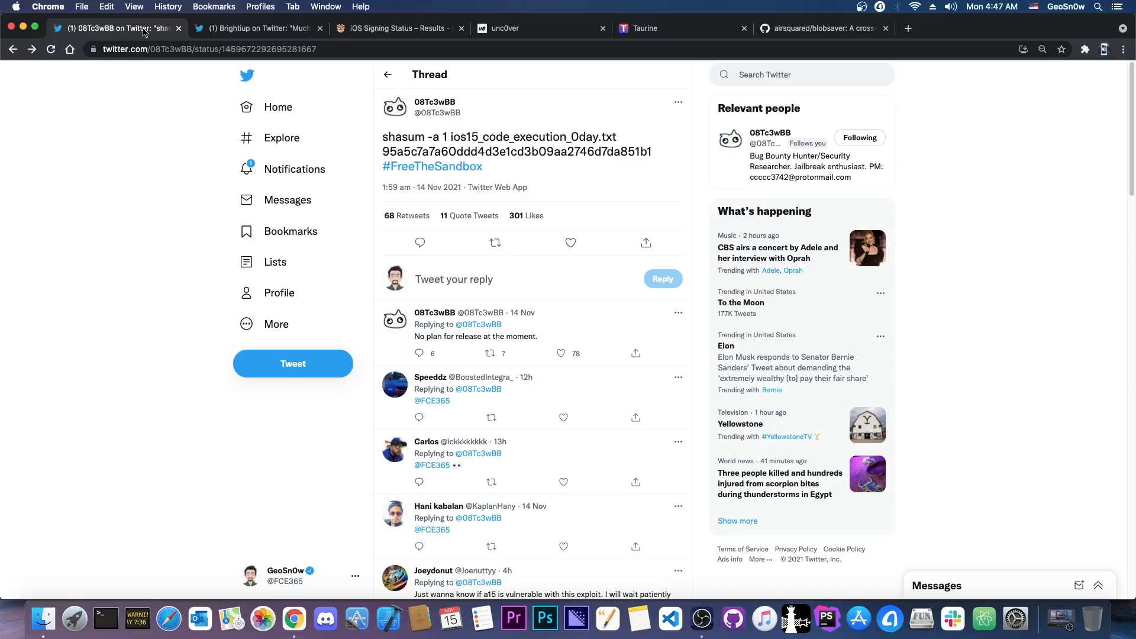
{"action": "mouse_move", "coordinate": [544, 158]}
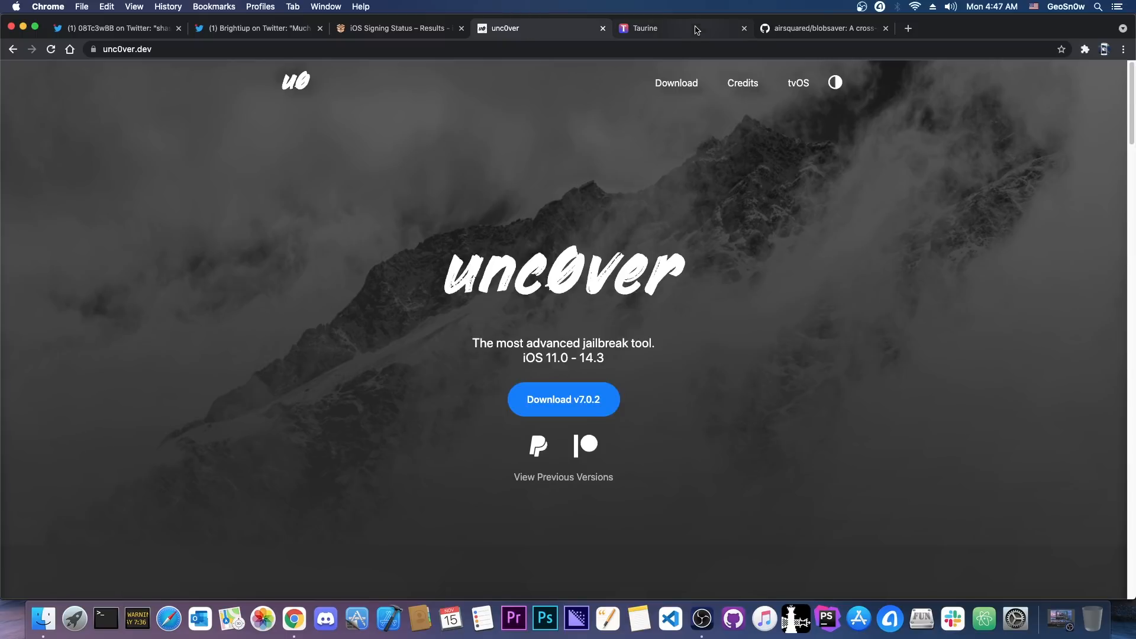
{"action": "left_click", "coordinate": [116, 29]}
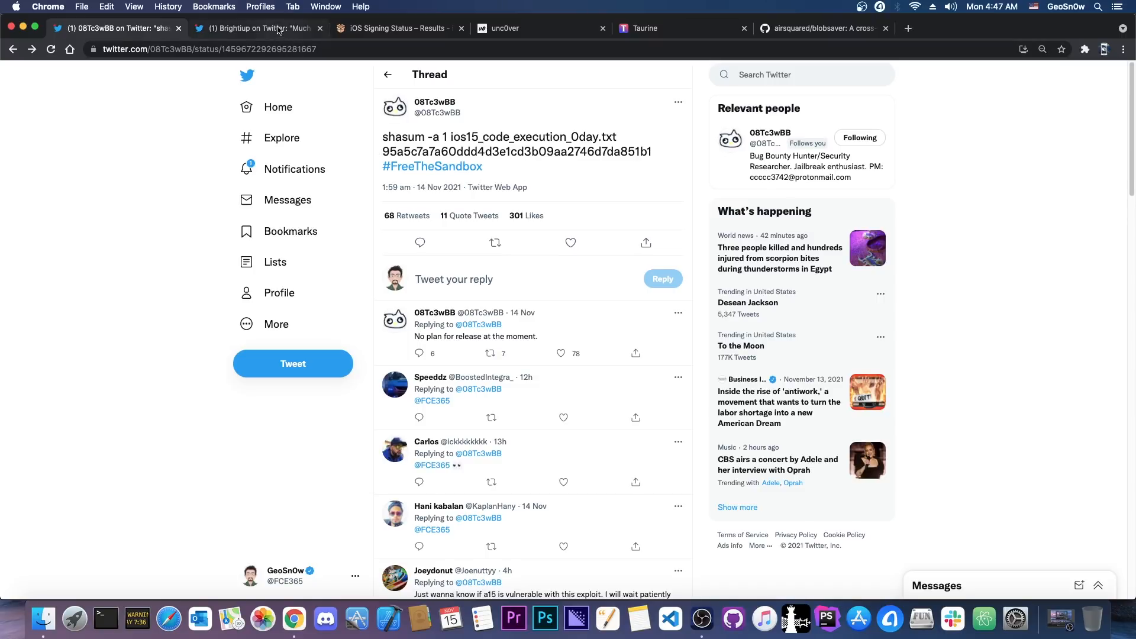
{"action": "left_click", "coordinate": [256, 28]}
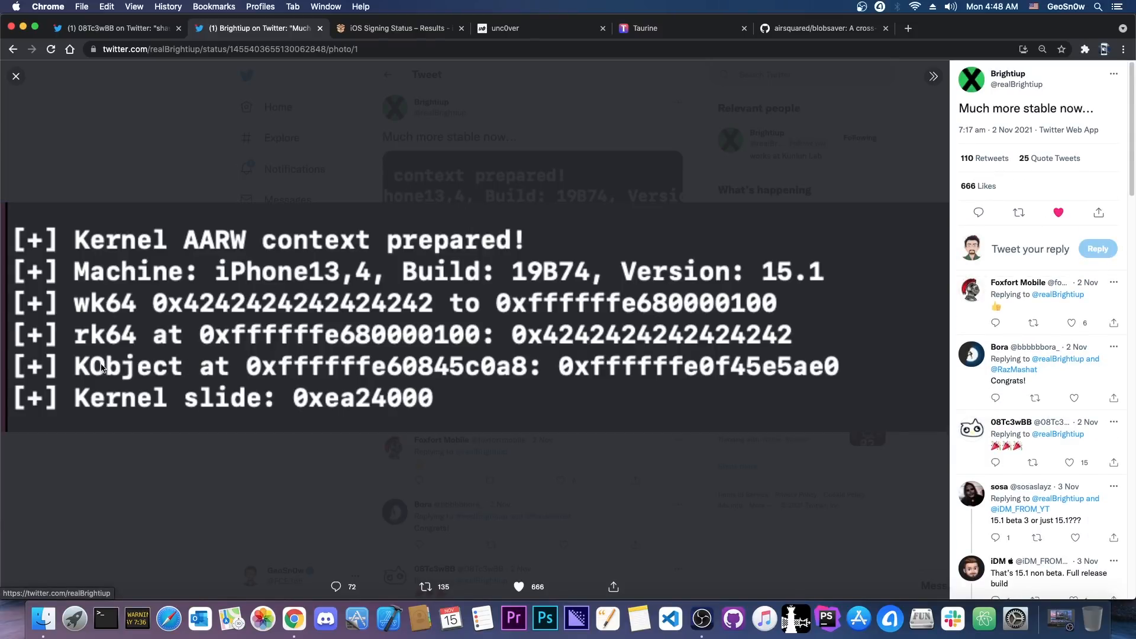
{"action": "mouse_move", "coordinate": [110, 326]}
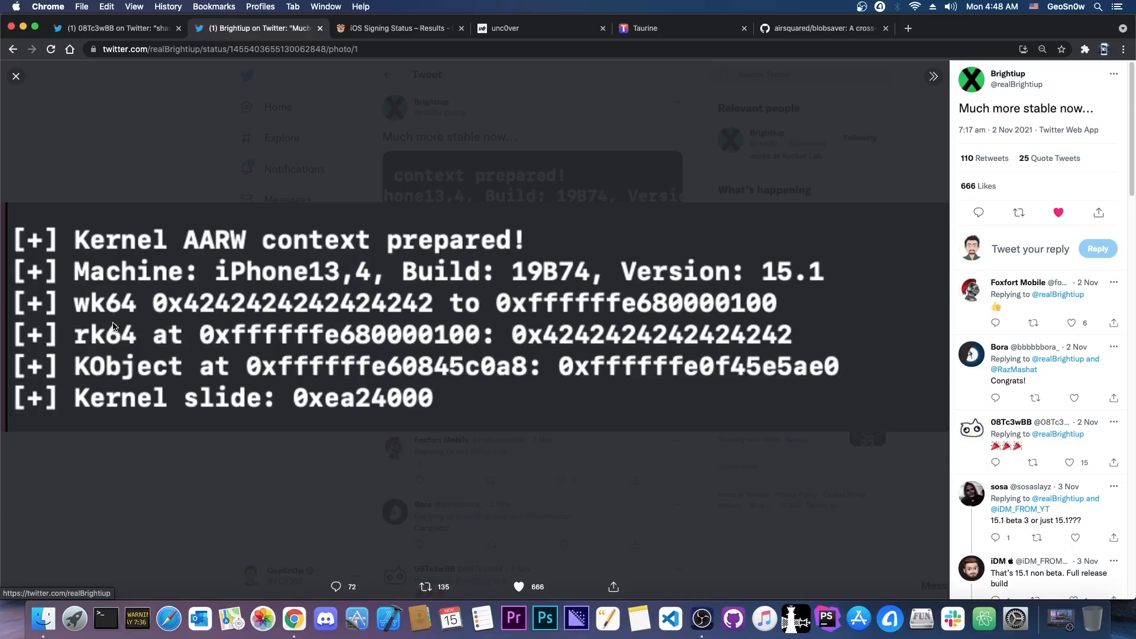
{"action": "mouse_move", "coordinate": [475, 278]}
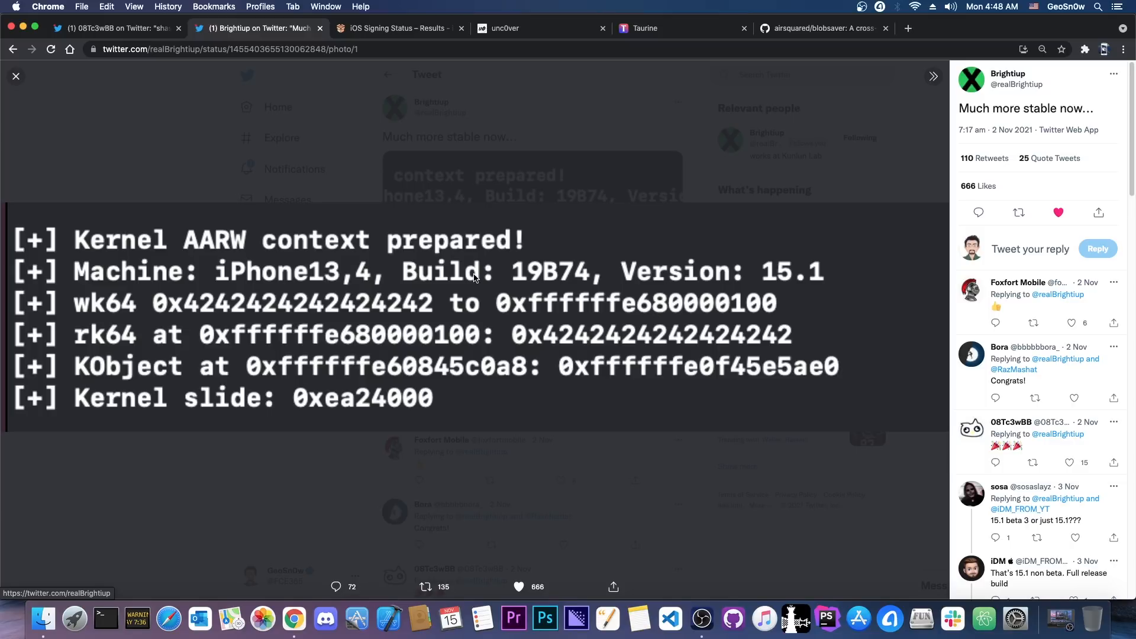
{"action": "left_click", "coordinate": [16, 76]}
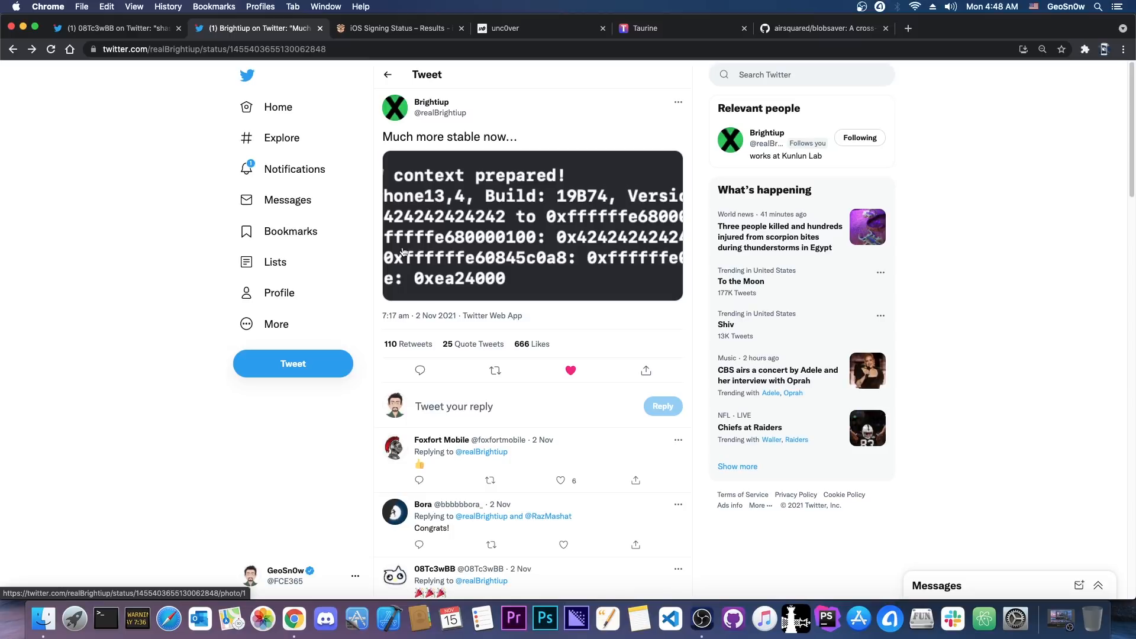
{"action": "mouse_move", "coordinate": [404, 235]}
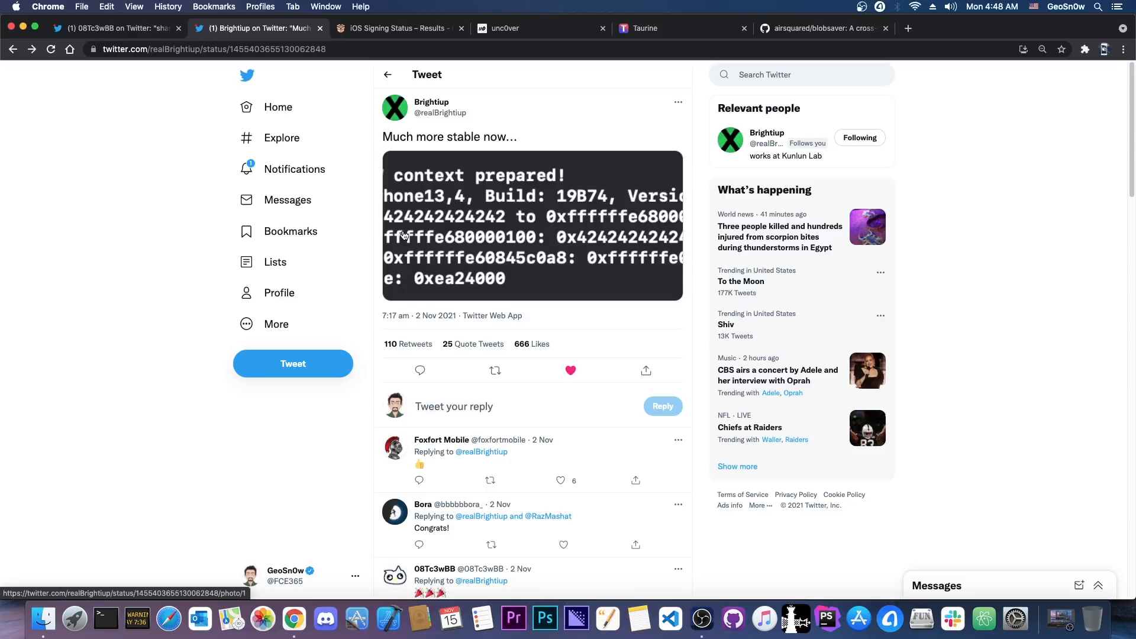
{"action": "mouse_move", "coordinate": [472, 198]}
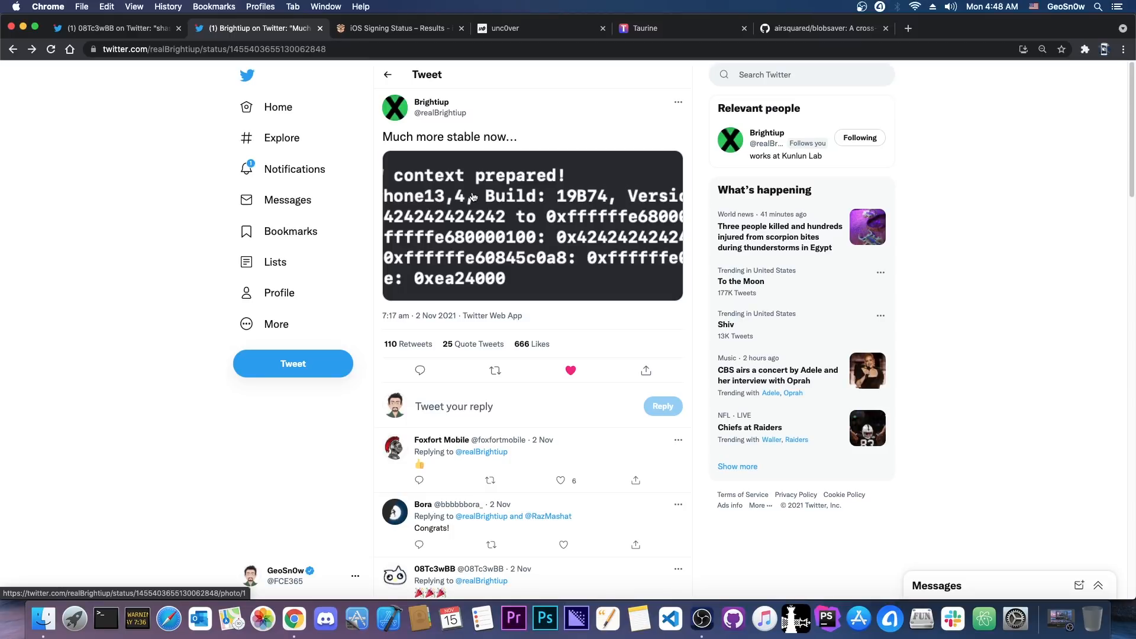
{"action": "left_click", "coordinate": [116, 28]}
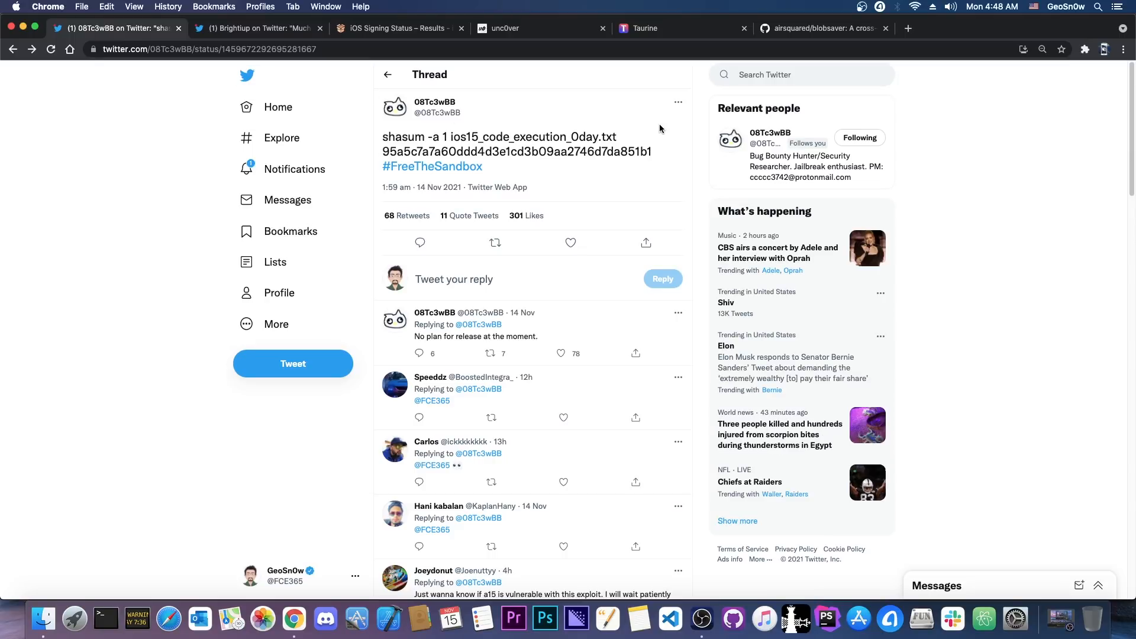
{"action": "mouse_move", "coordinate": [301, 7]}
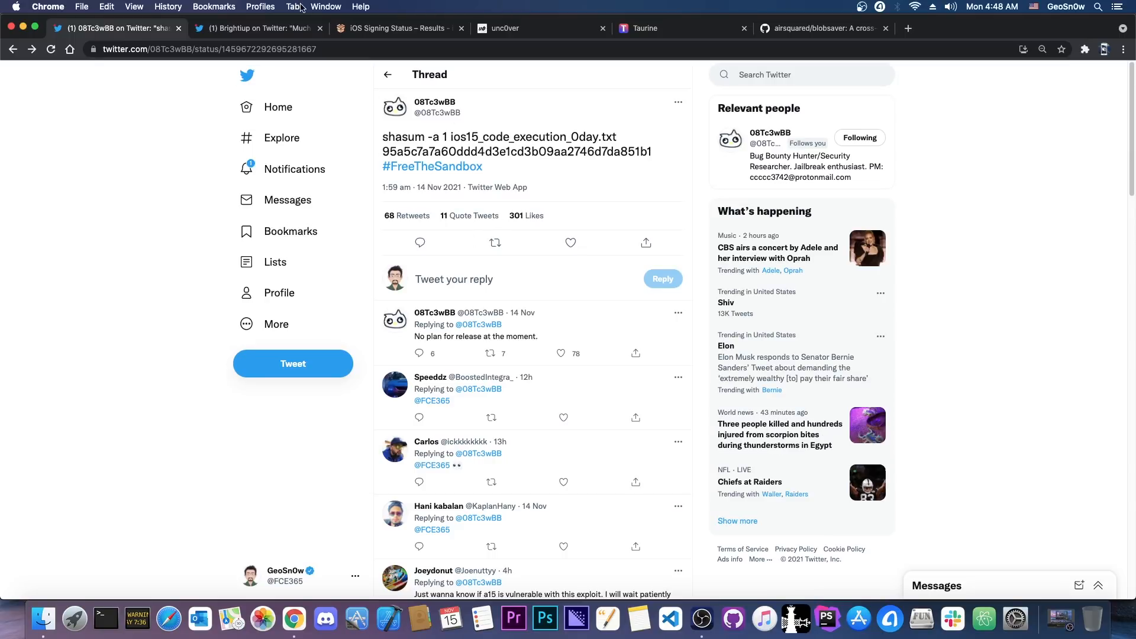
Revisit the Brightiup exploit tweet, iPhone13,1 signing status, Taurine site and the zero-day thread
{"action": "left_click", "coordinate": [257, 27]}
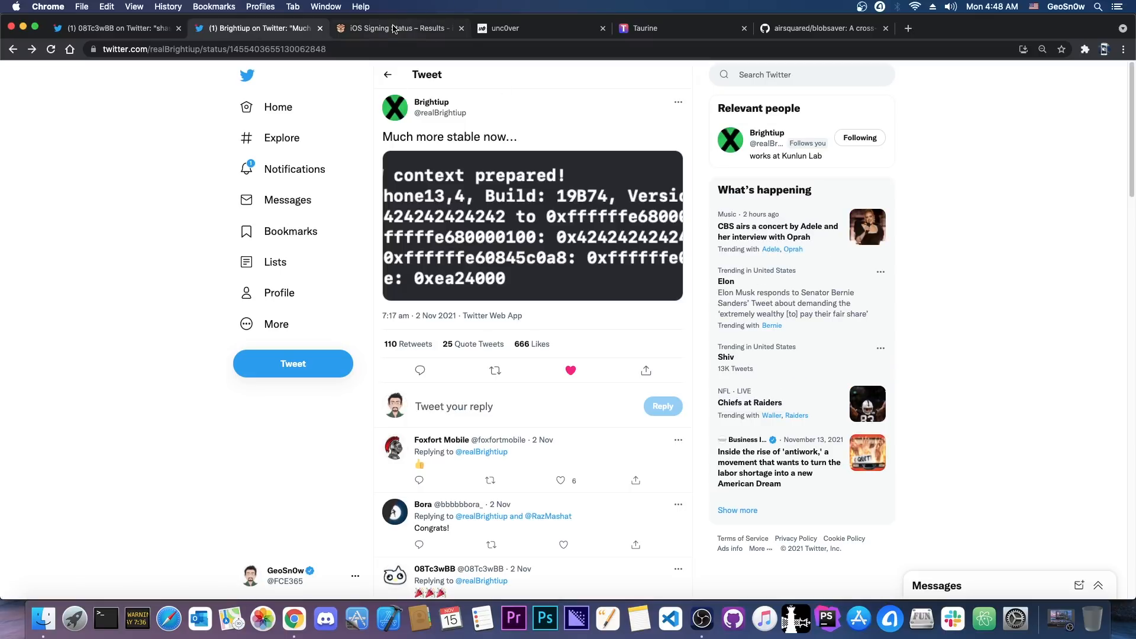
{"action": "left_click", "coordinate": [398, 29]}
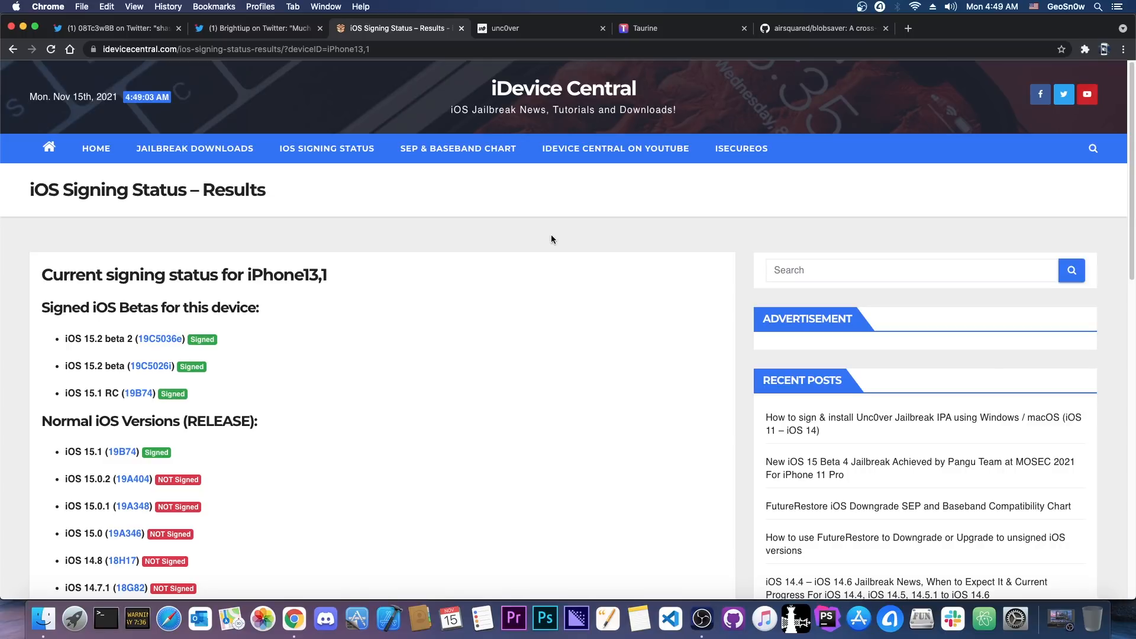
{"action": "mouse_move", "coordinate": [592, 21]}
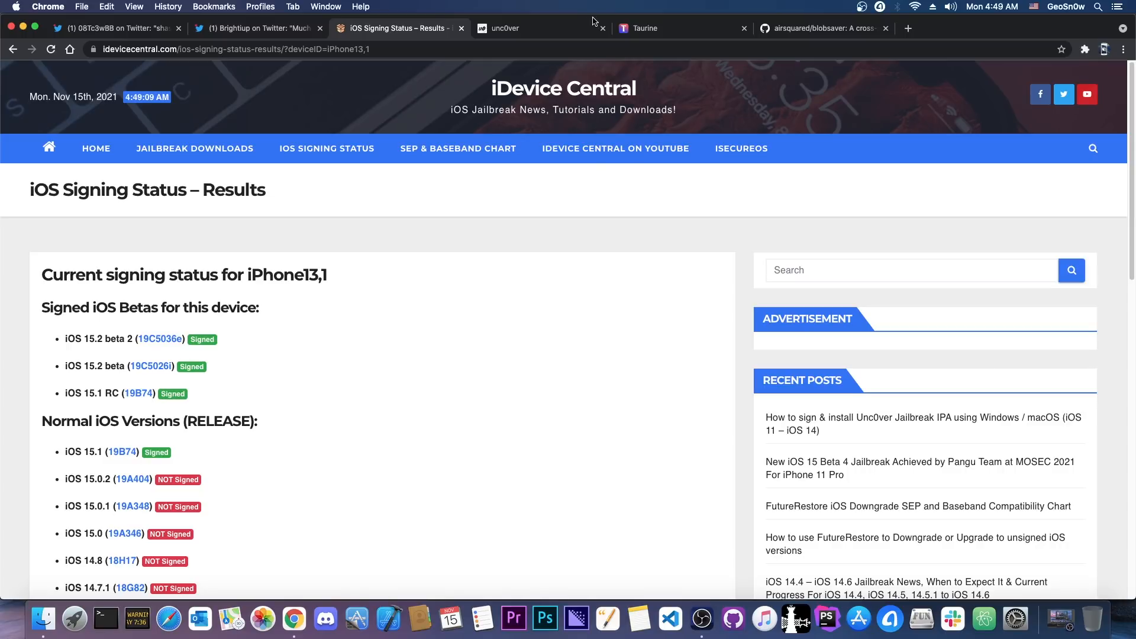
{"action": "left_click", "coordinate": [652, 28]}
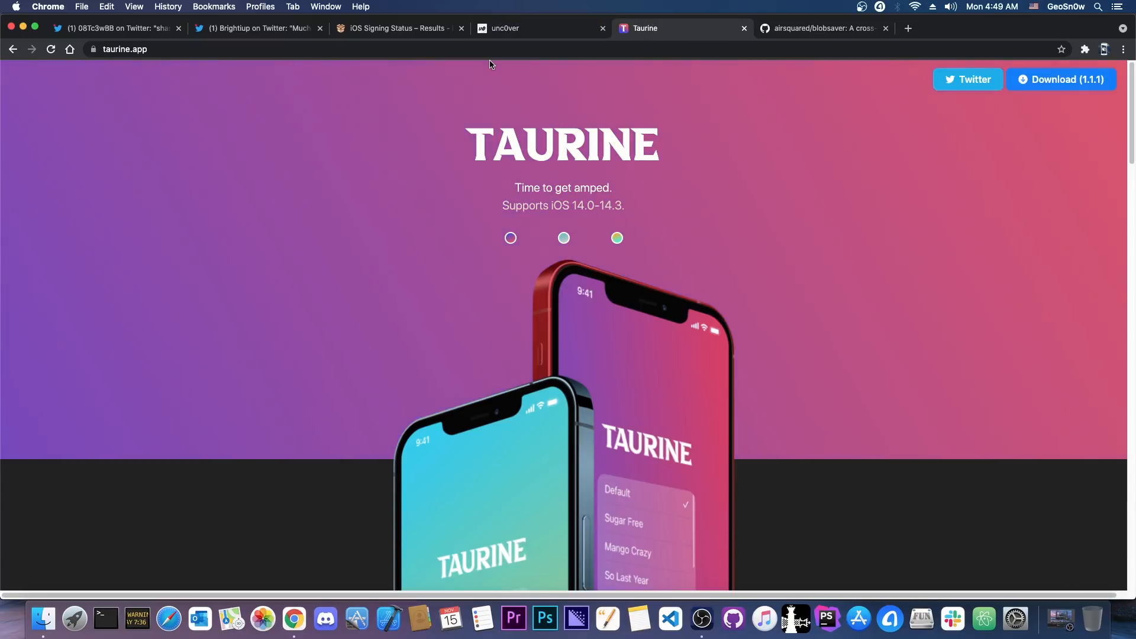
{"action": "left_click", "coordinate": [116, 29]}
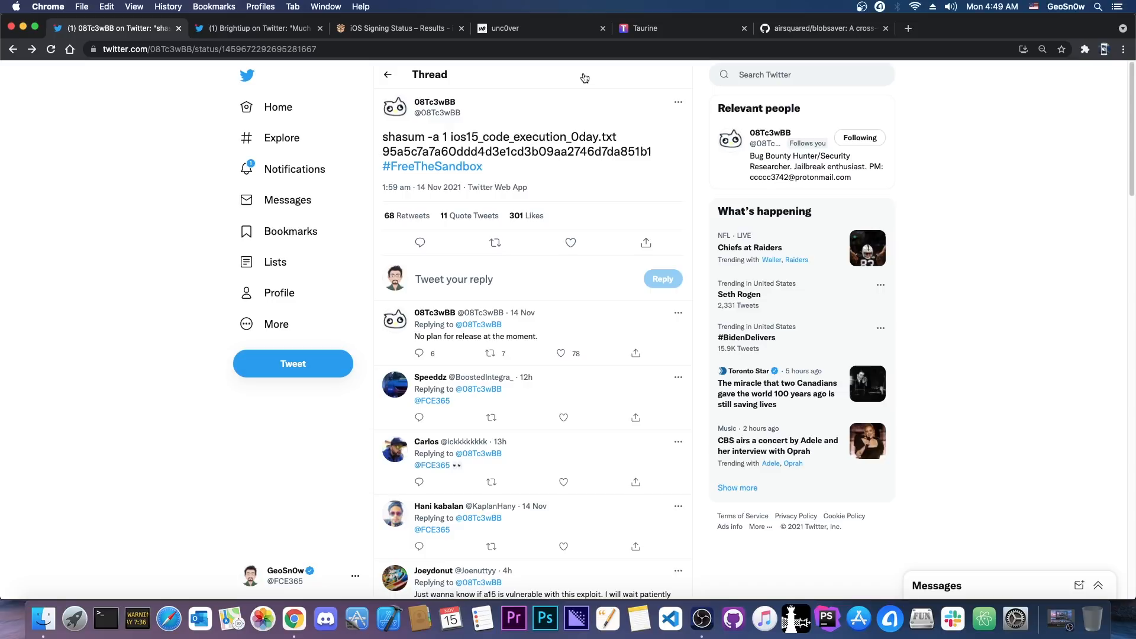
{"action": "mouse_move", "coordinate": [597, 62]}
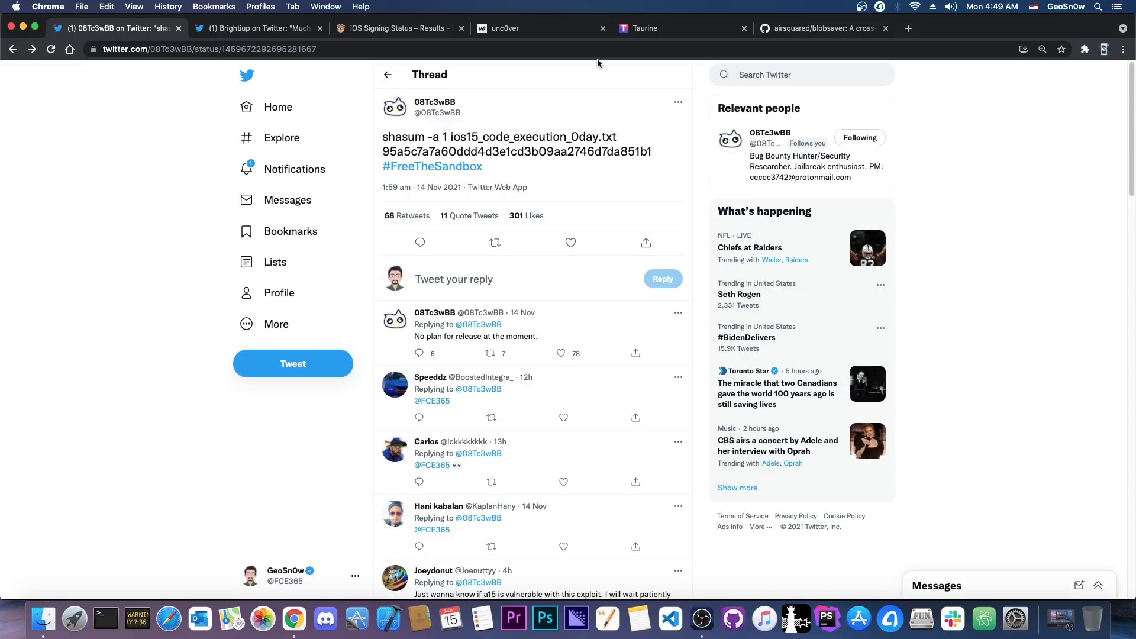
{"action": "mouse_move", "coordinate": [595, 49]}
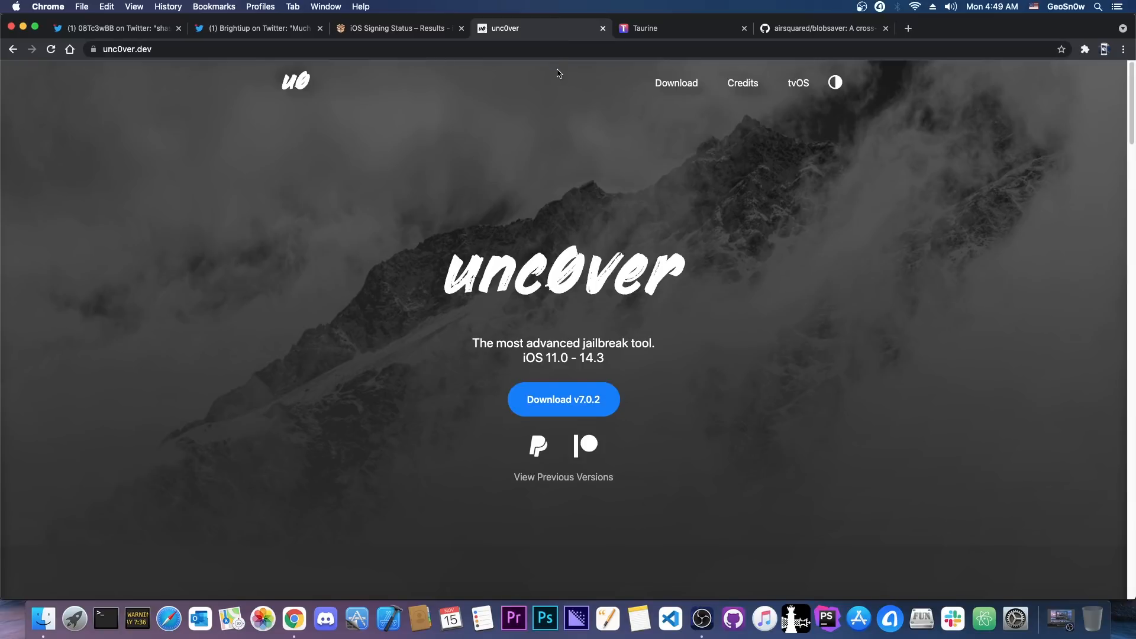
{"action": "mouse_move", "coordinate": [659, 135]}
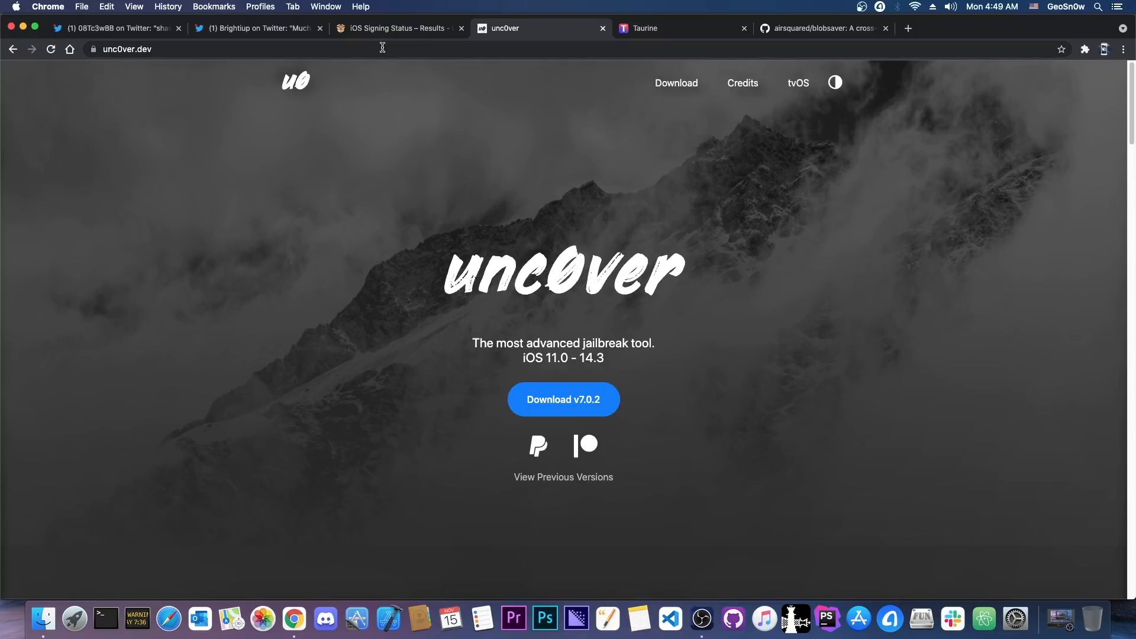
Review the iPhone13,1 signing results again, then land on the blobsaver GitHub repository
{"action": "left_click", "coordinate": [396, 28]}
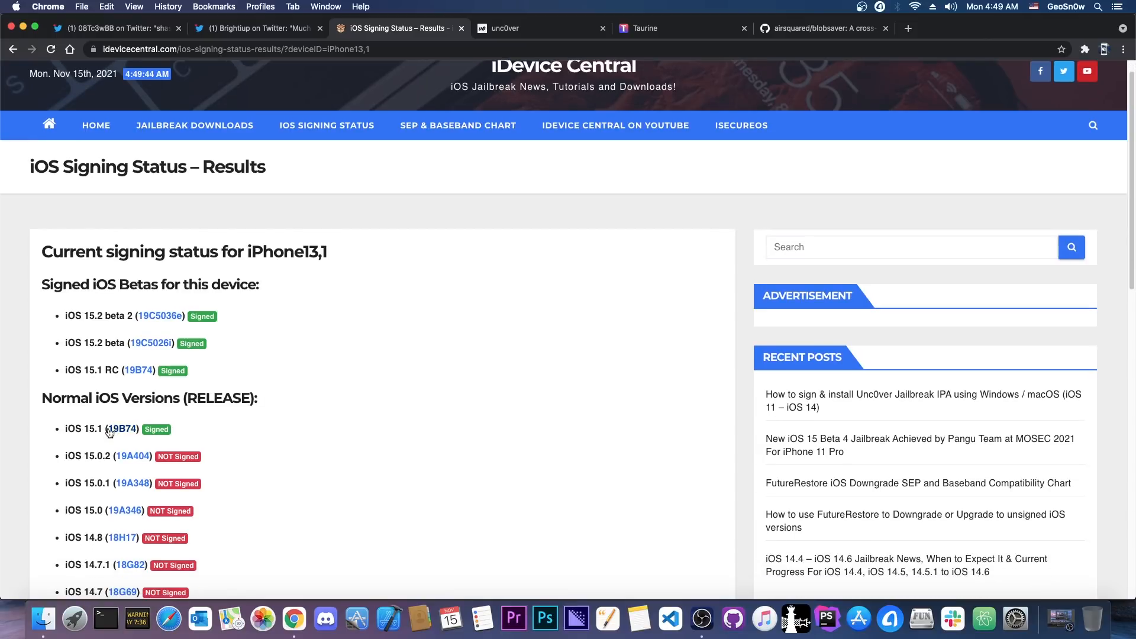
{"action": "mouse_move", "coordinate": [122, 428]}
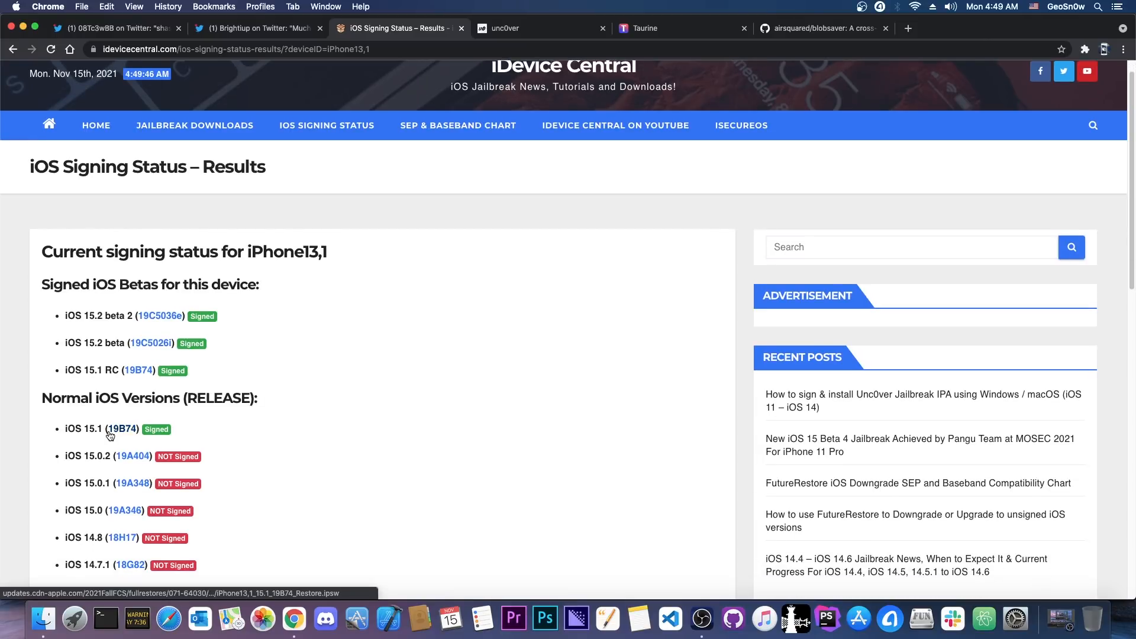
{"action": "scroll", "scroll_direction": "down", "scroll_amount": 3}
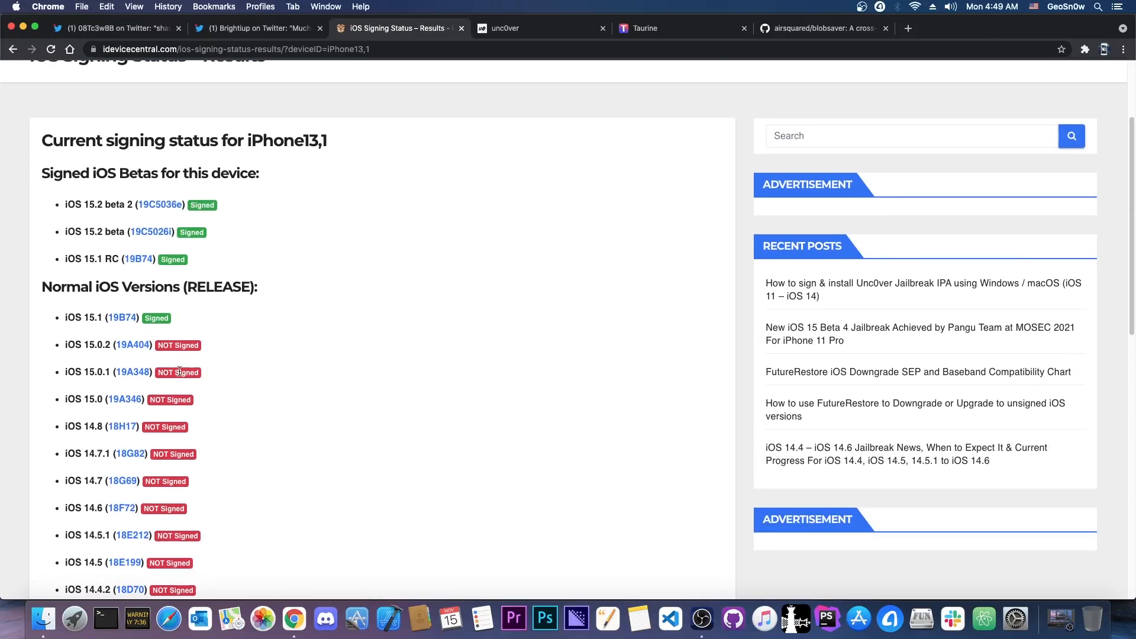
{"action": "left_click", "coordinate": [822, 29]}
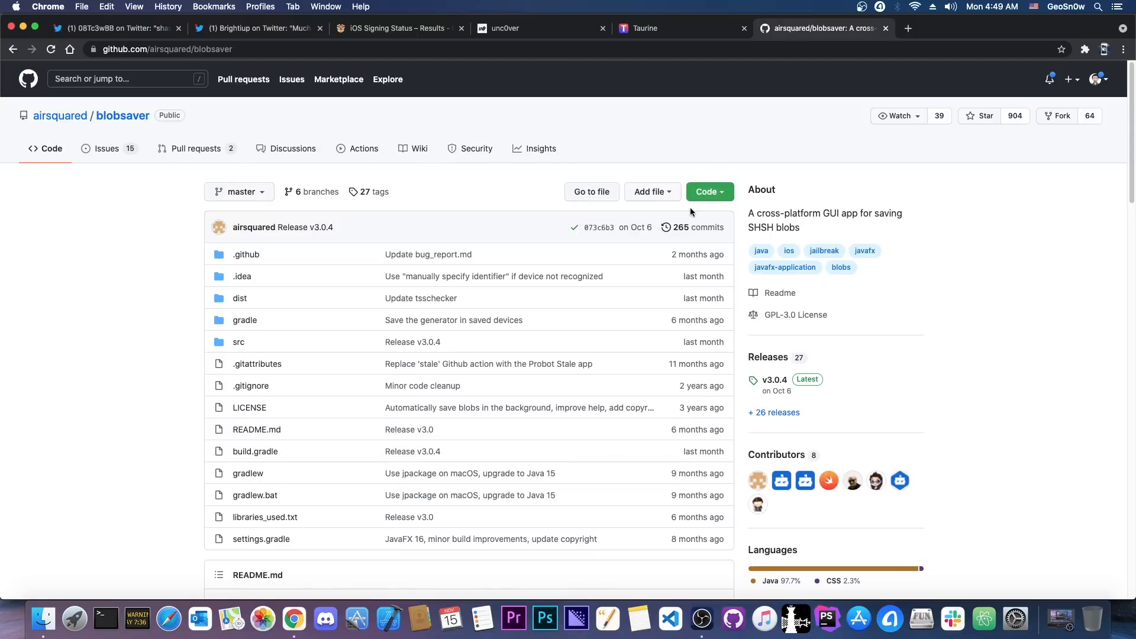
Browse the blobsaver v3.0.4 release assets for macOS, Windows and Linux, then hide Chrome
{"action": "scroll", "scroll_direction": "down", "scroll_amount": 3}
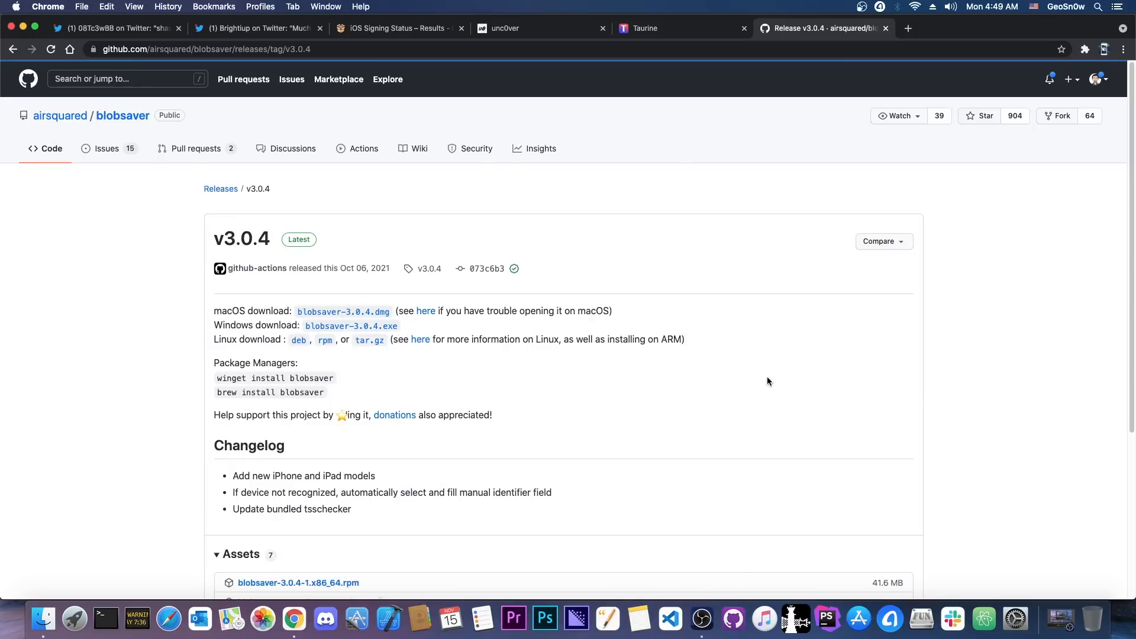
{"action": "scroll", "scroll_direction": "down", "scroll_amount": 3}
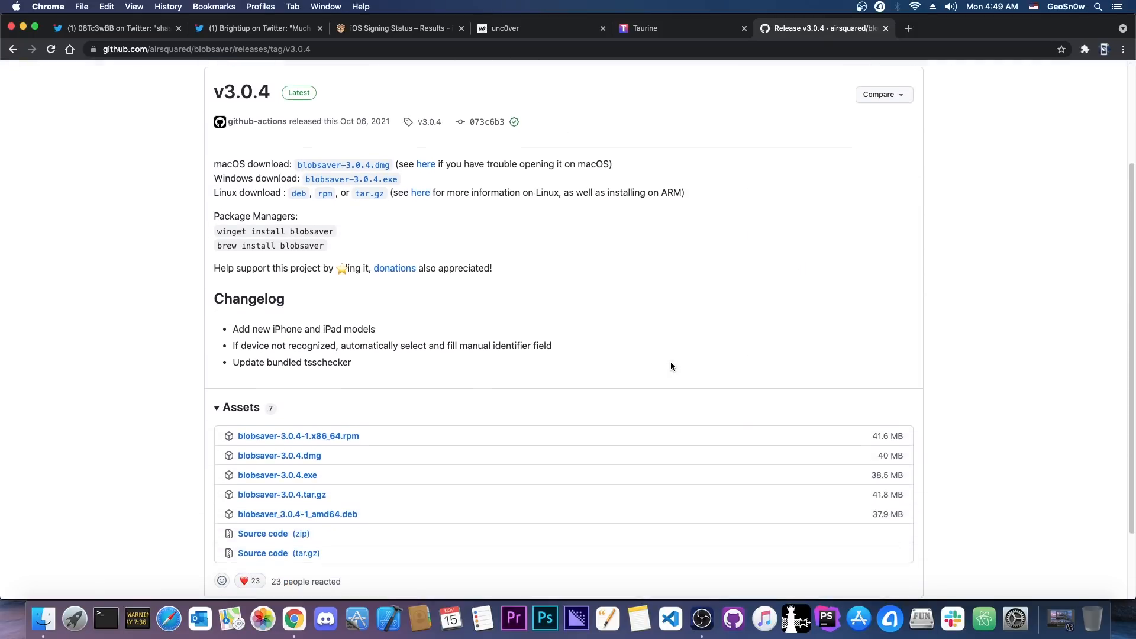
{"action": "scroll", "scroll_direction": "up", "scroll_amount": 3}
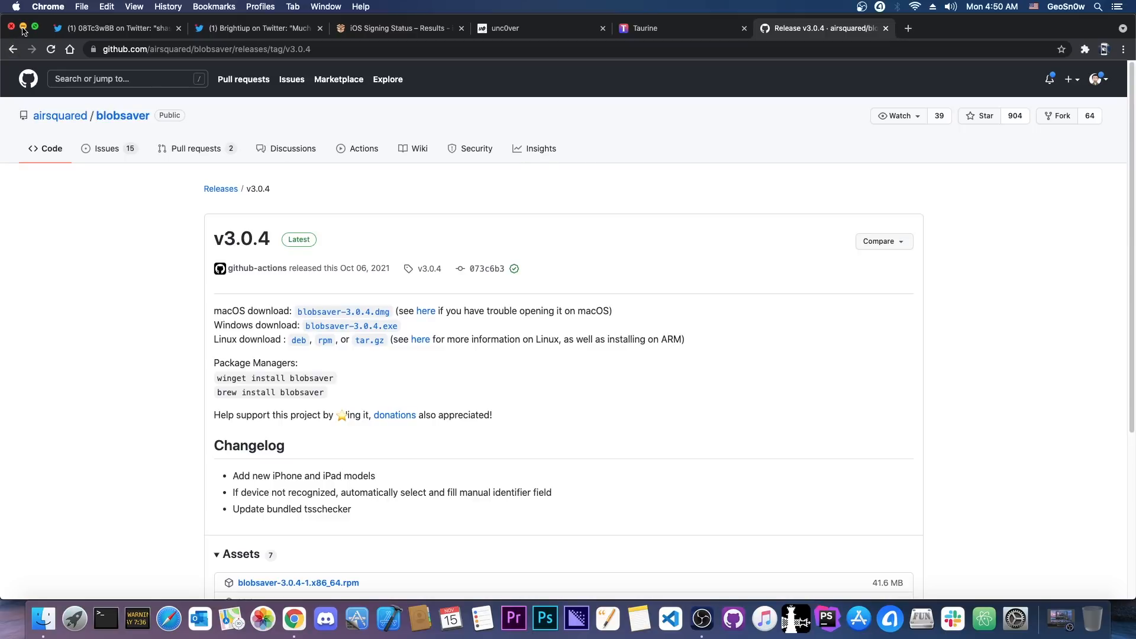
{"action": "left_click", "coordinate": [23, 25]}
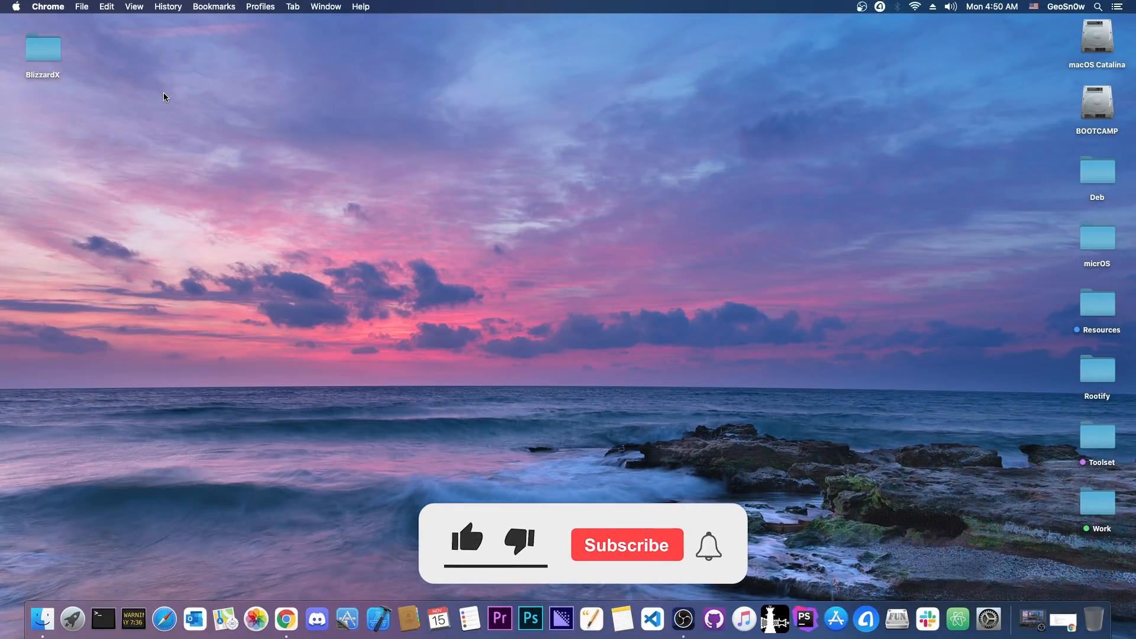
{"action": "left_click", "coordinate": [466, 540]}
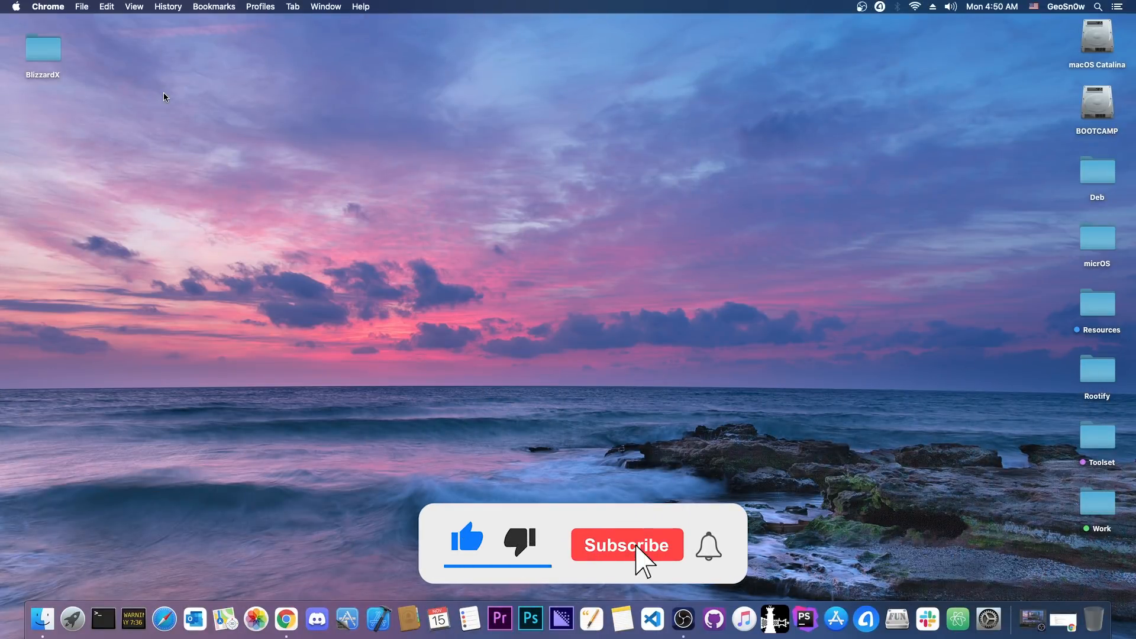
{"action": "left_click", "coordinate": [626, 544]}
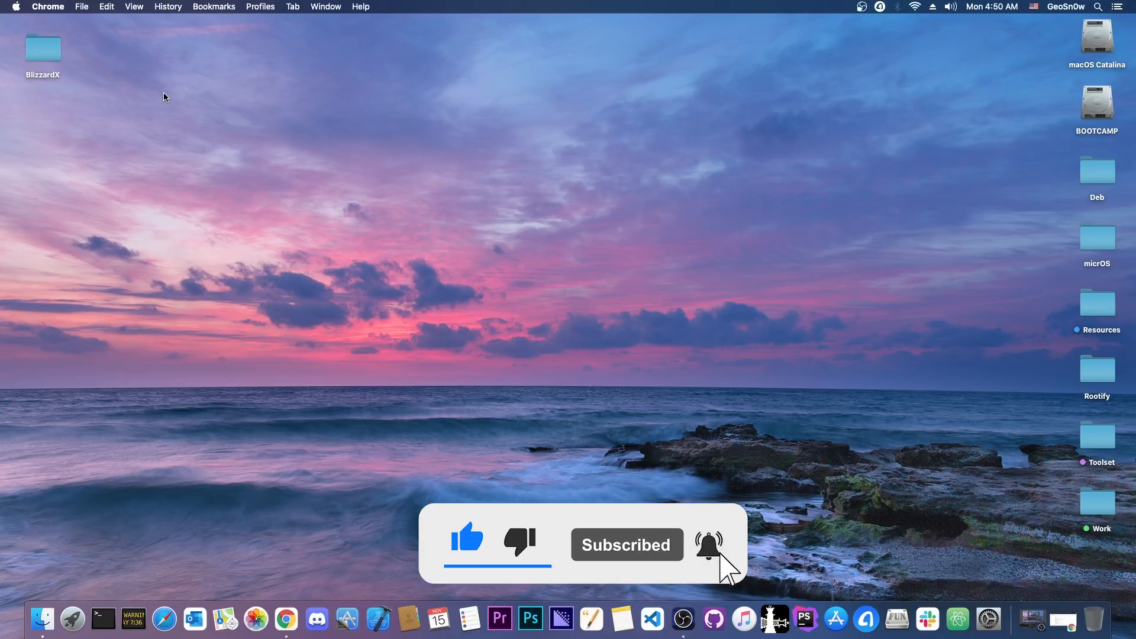